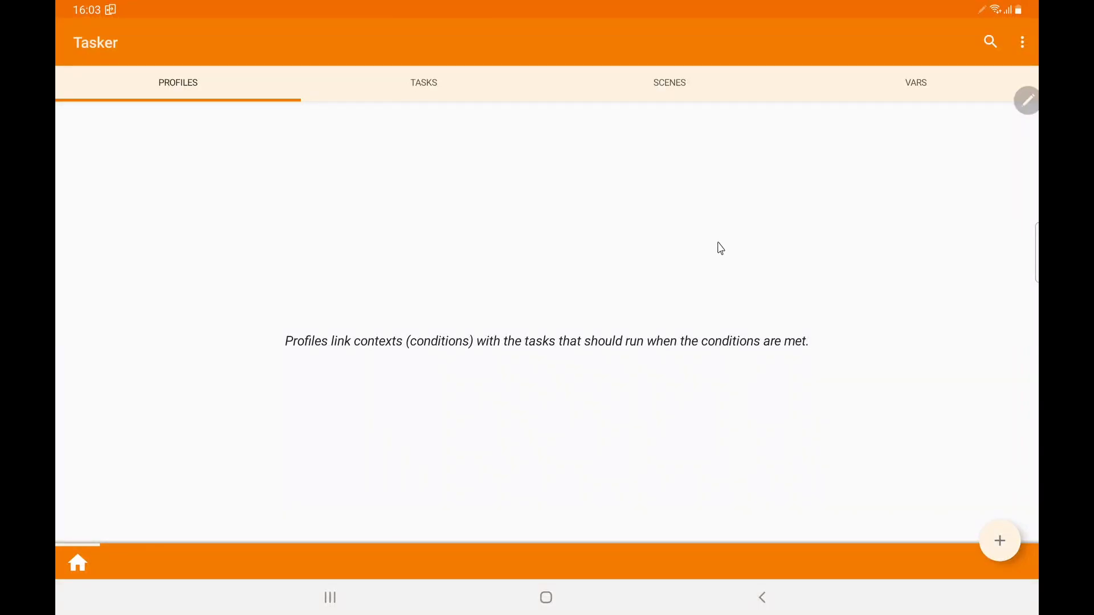
mouse_move(724, 252)
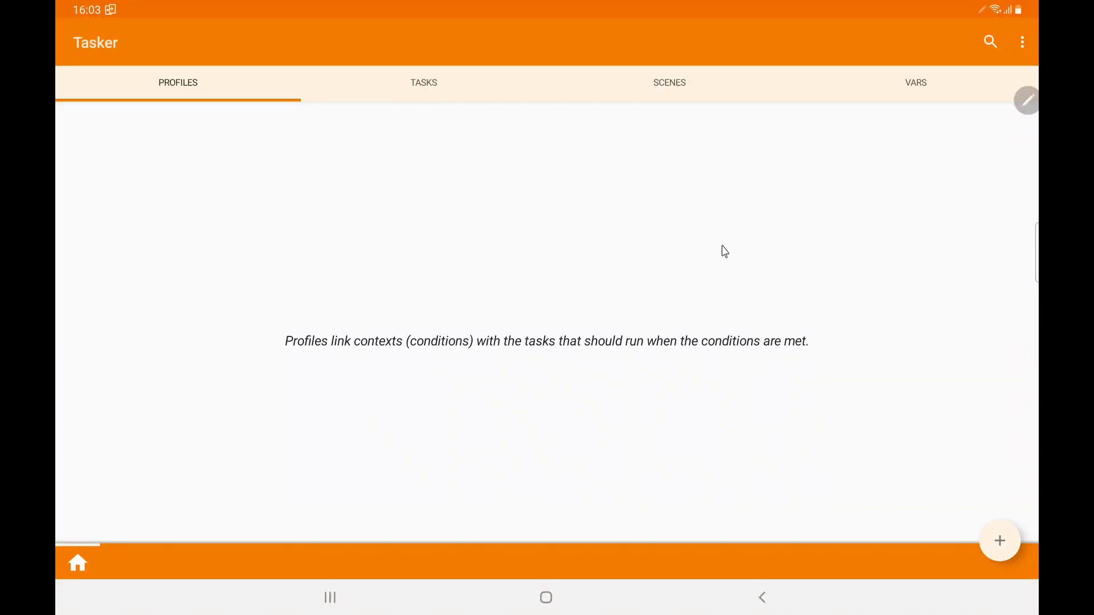
mouse_move(510, 217)
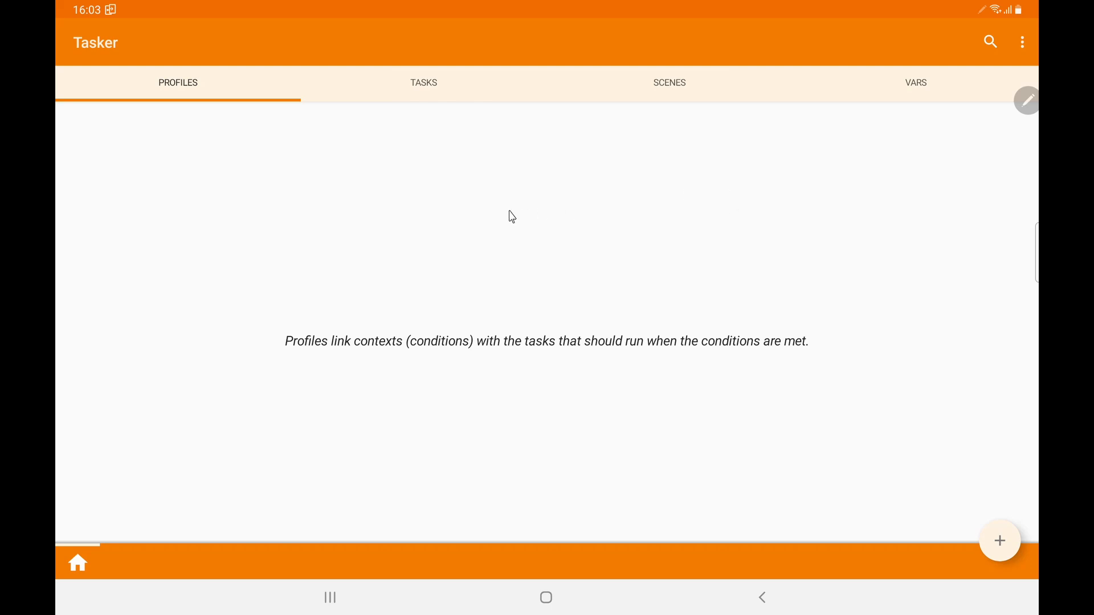
Enable 'Use Test Server For Shares' in Tasker's Misc preferences
left_click(1021, 42)
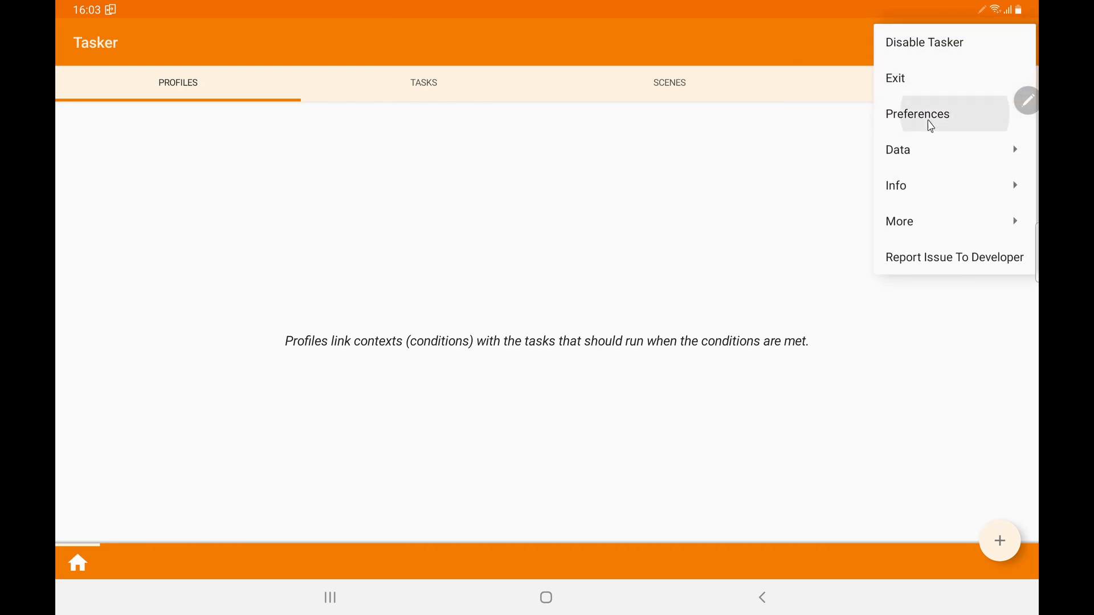
left_click(917, 114)
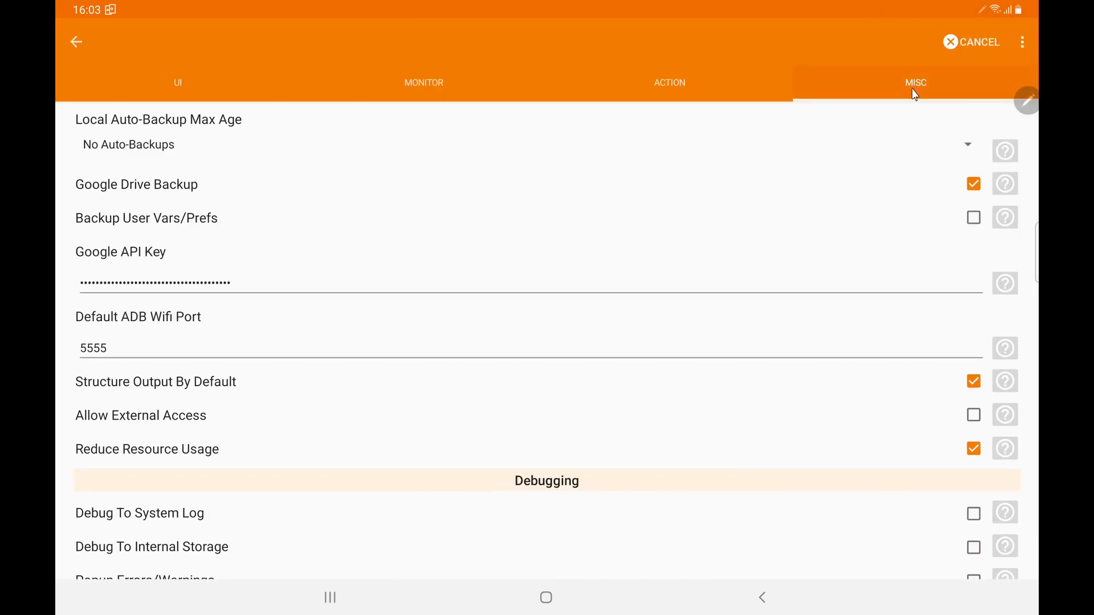
scroll("down", 3)
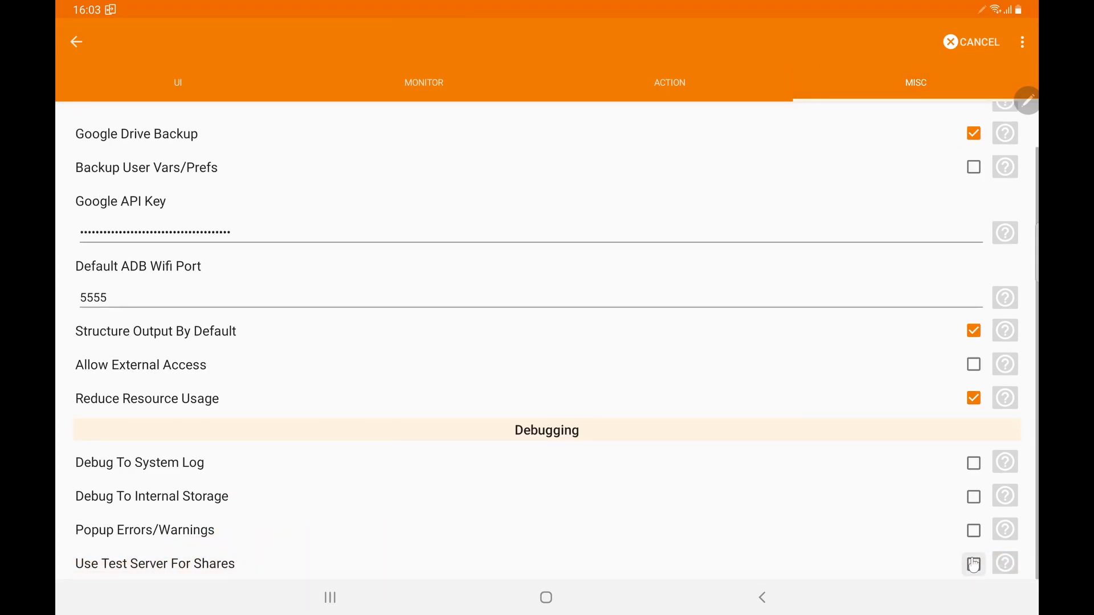
left_click(973, 563)
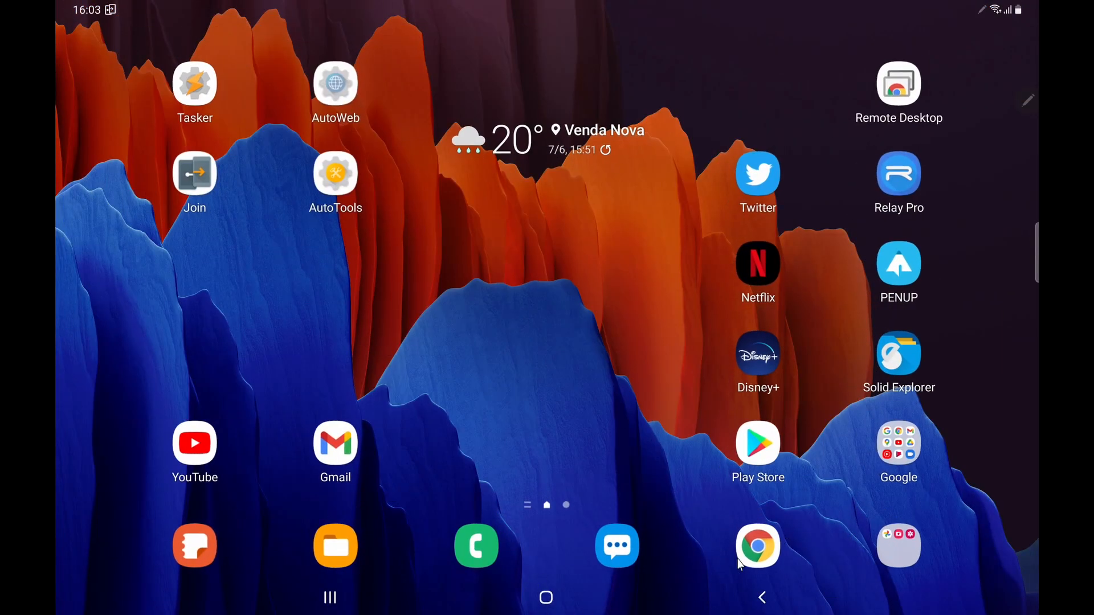
Launch Chrome to load the TaskerNet test site home page
left_click(758, 547)
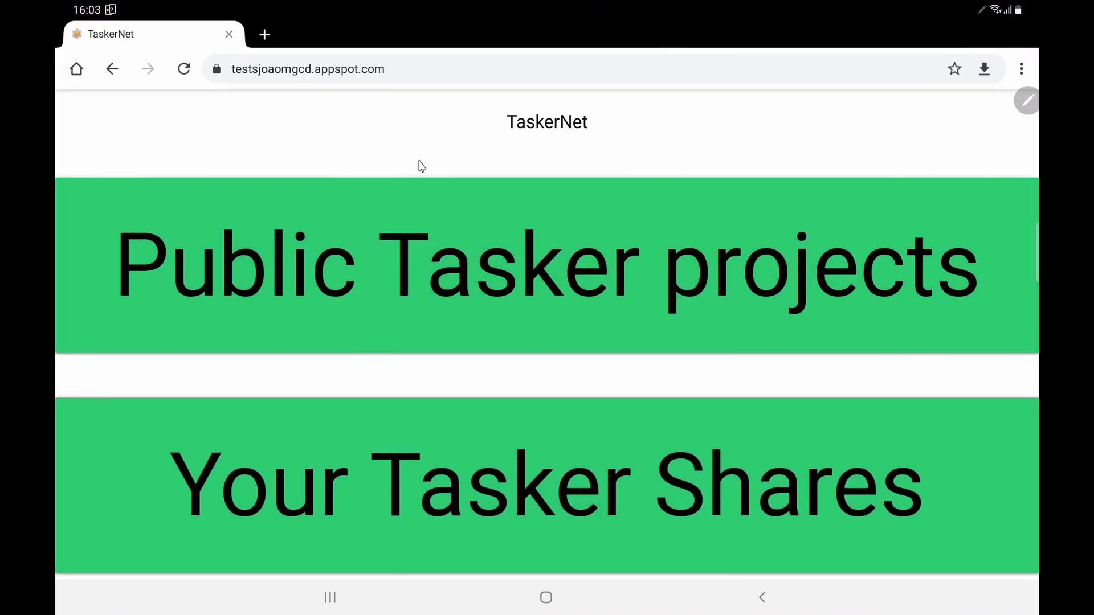
mouse_move(457, 332)
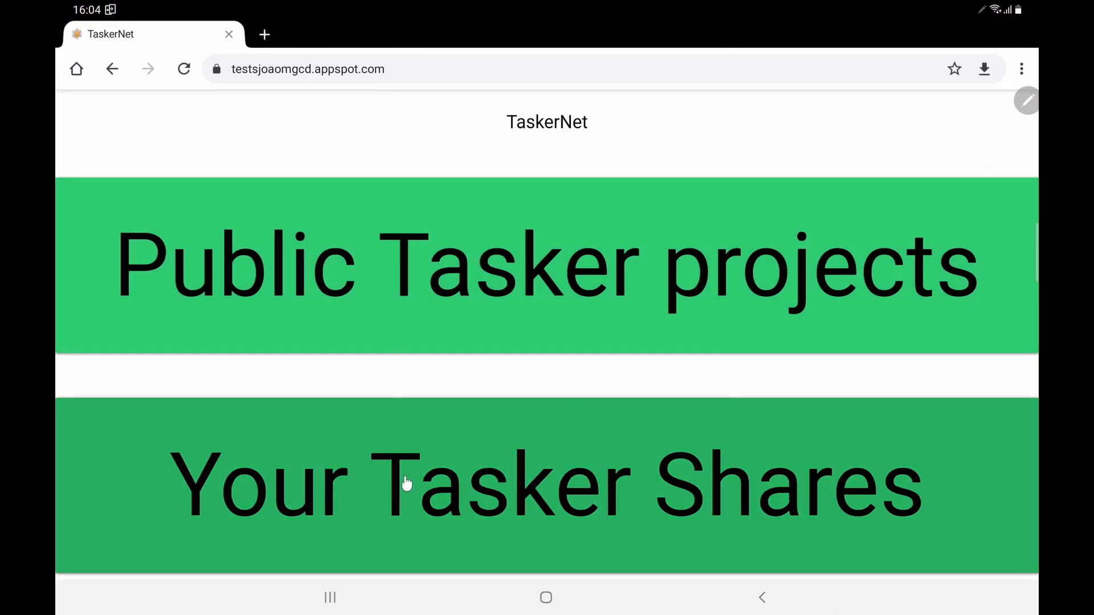
mouse_move(504, 302)
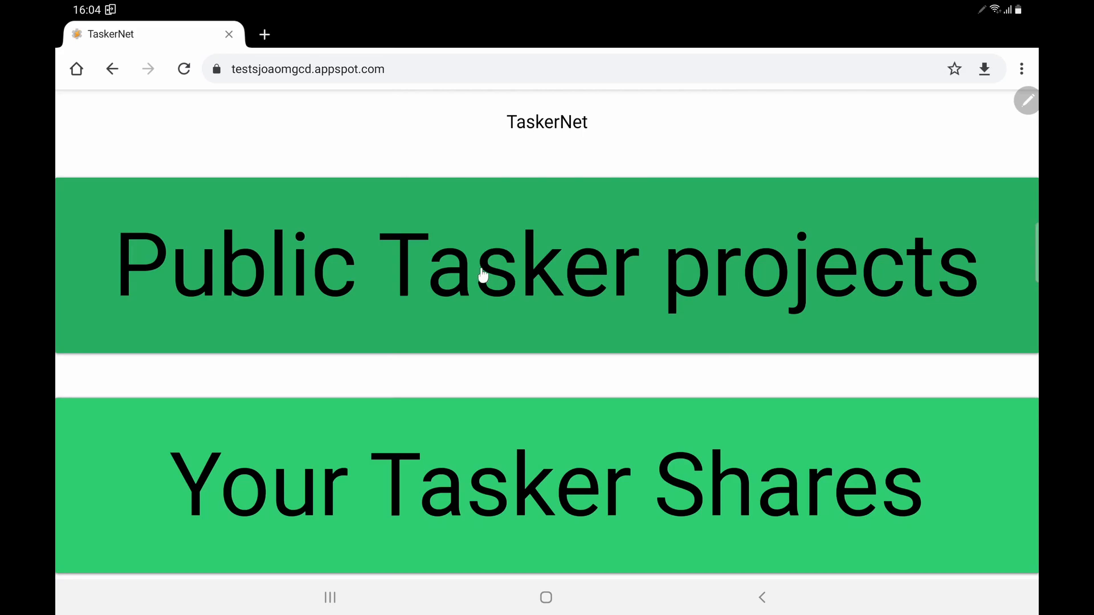
Open the Public Tasker projects page showing Developer's Choice picks
left_click(546, 266)
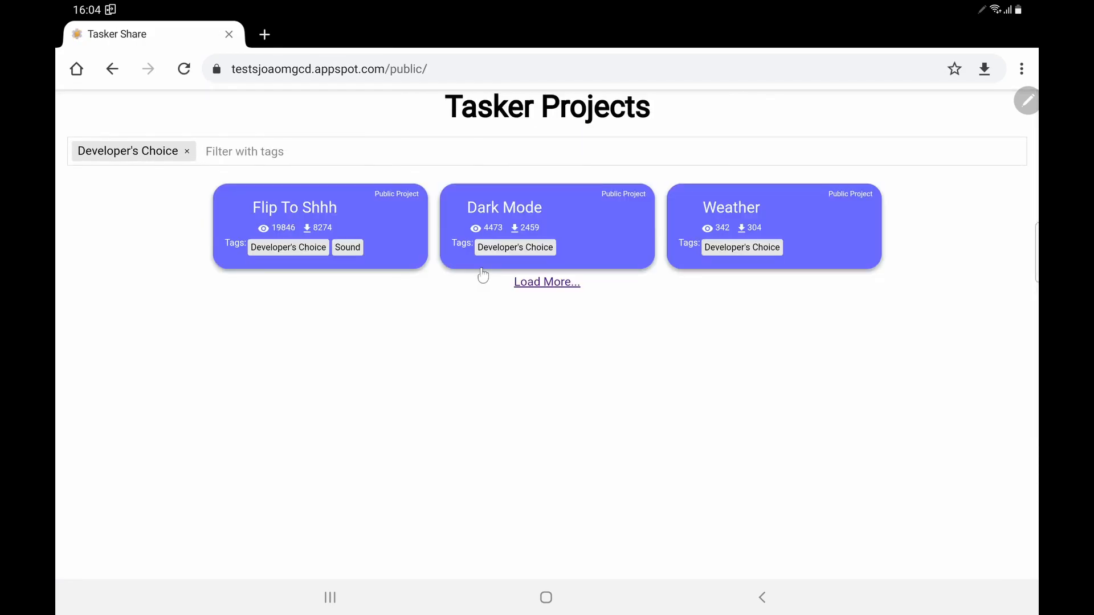
mouse_move(140, 208)
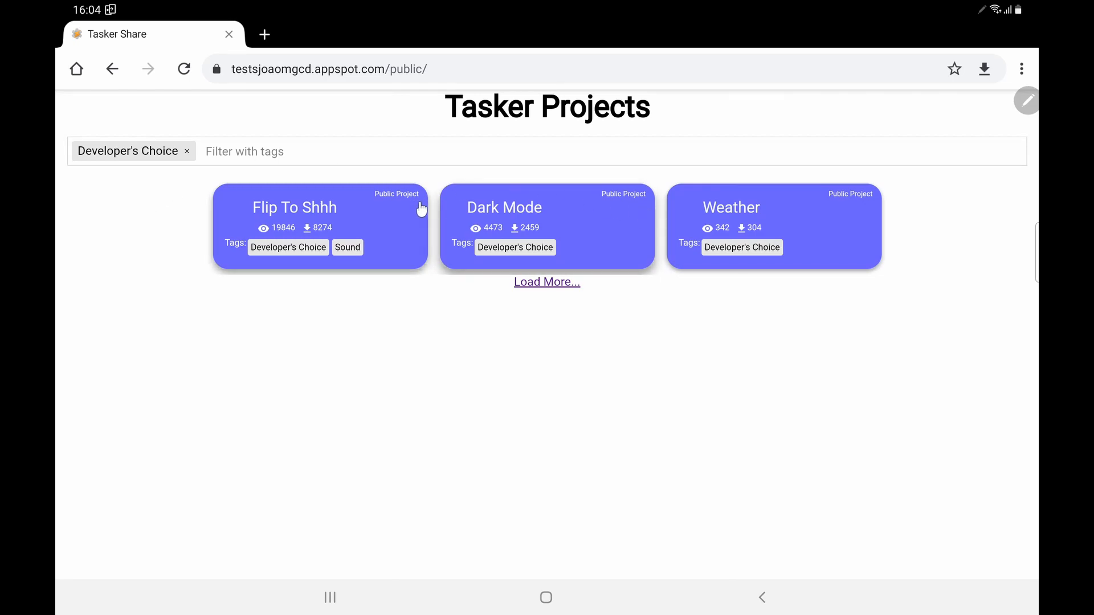
mouse_move(739, 243)
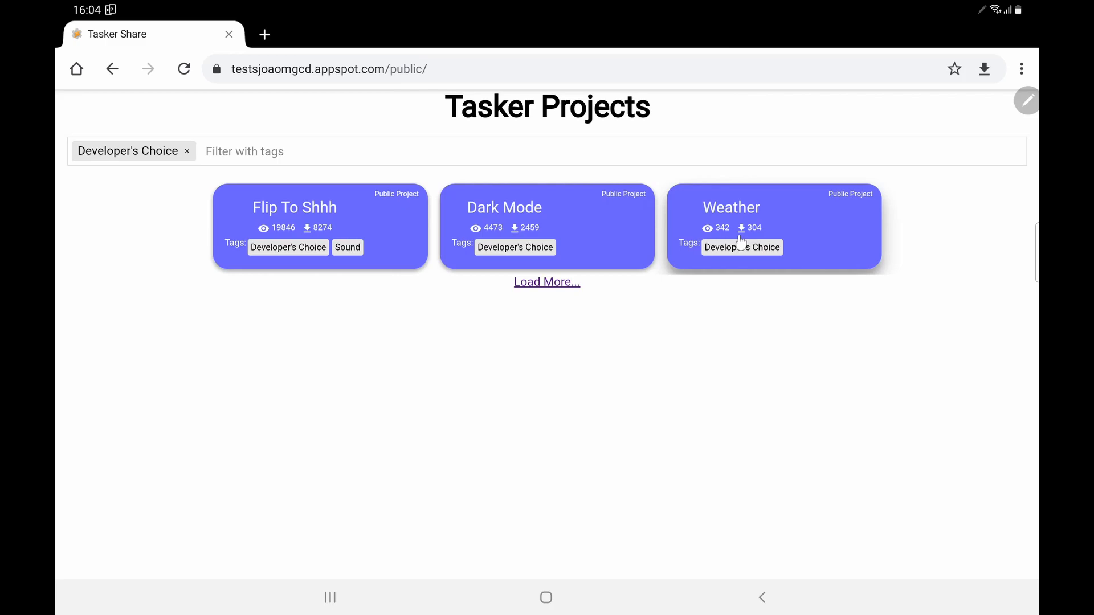
mouse_move(650, 218)
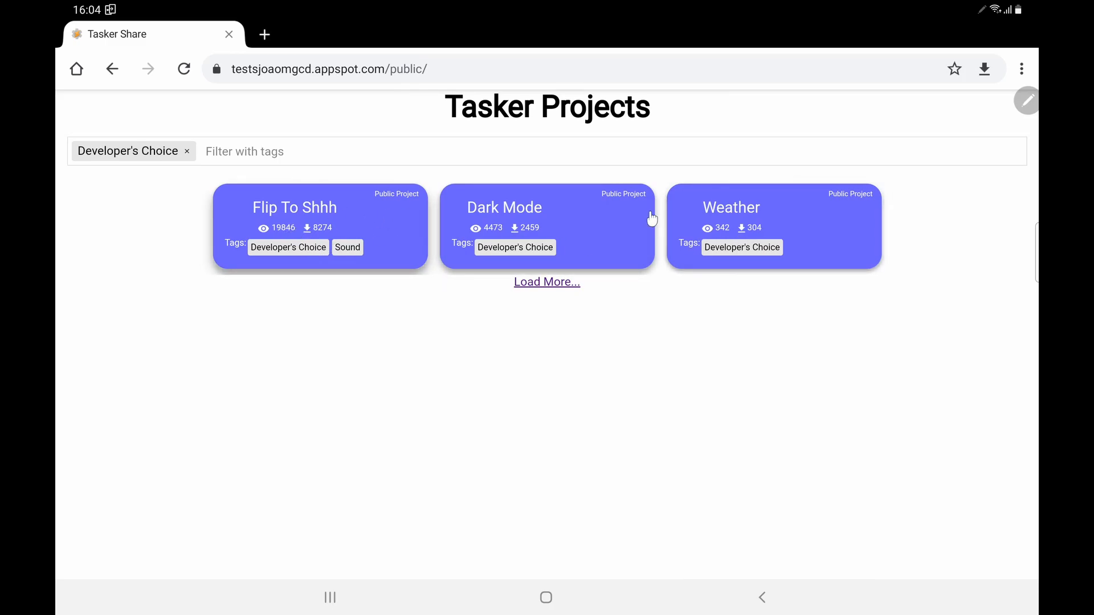
mouse_move(370, 202)
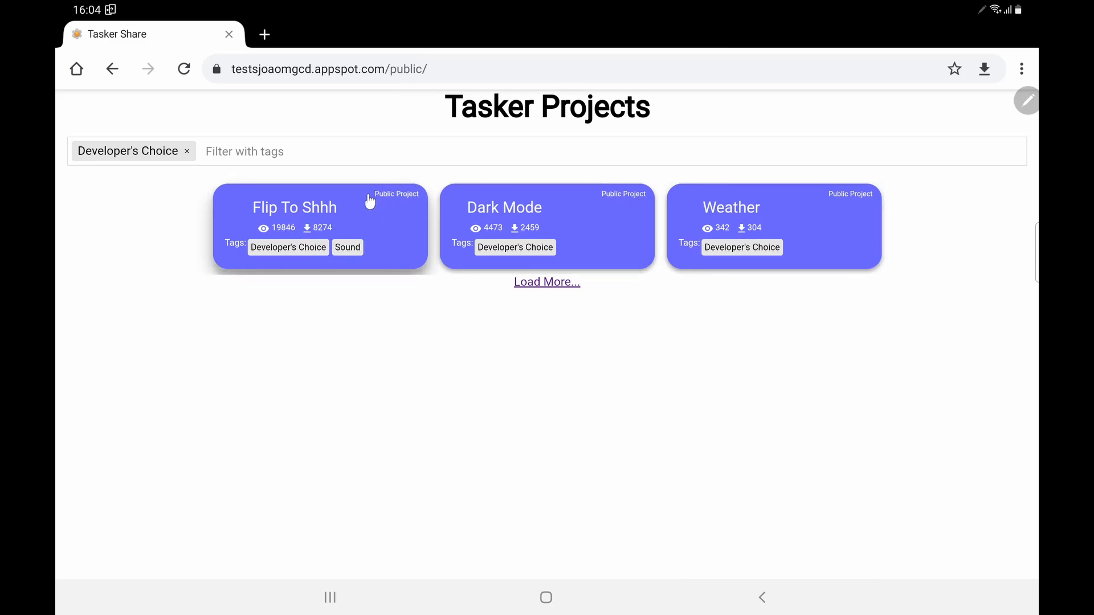
mouse_move(718, 198)
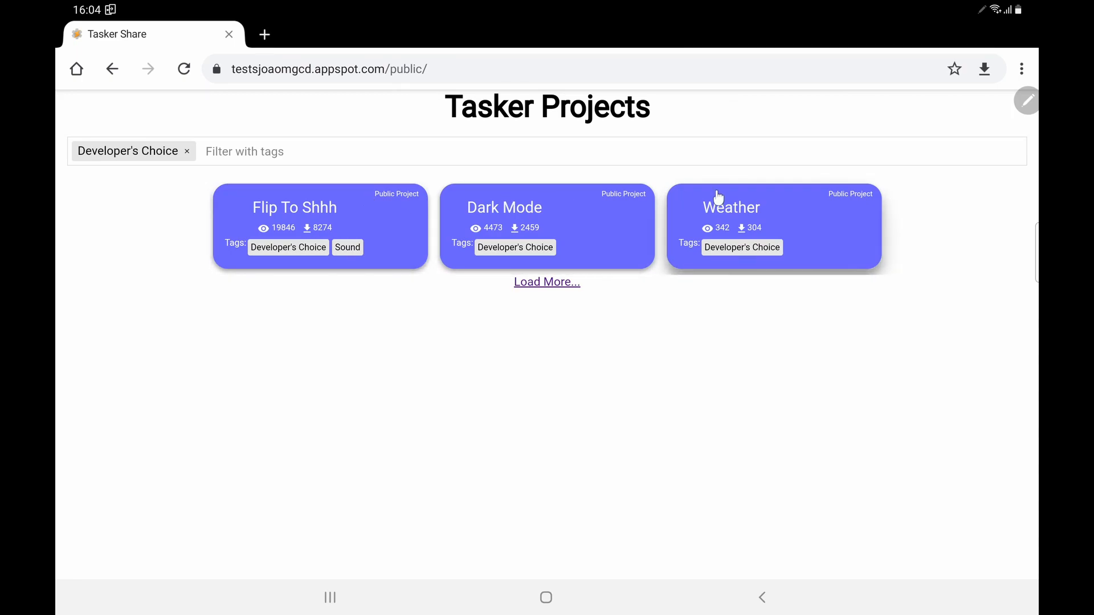
mouse_move(285, 209)
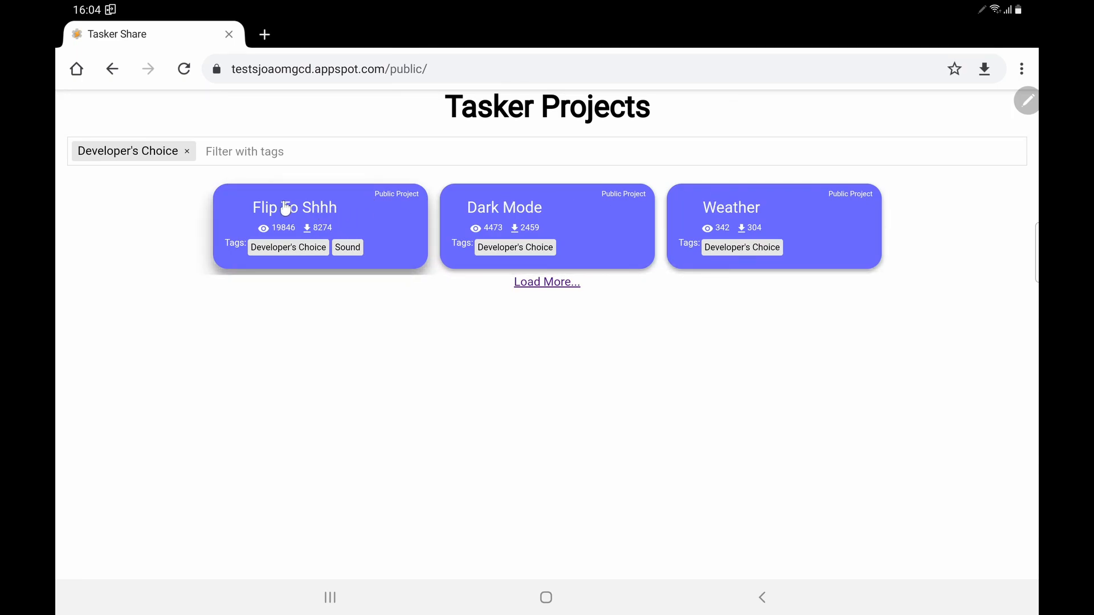
mouse_move(678, 232)
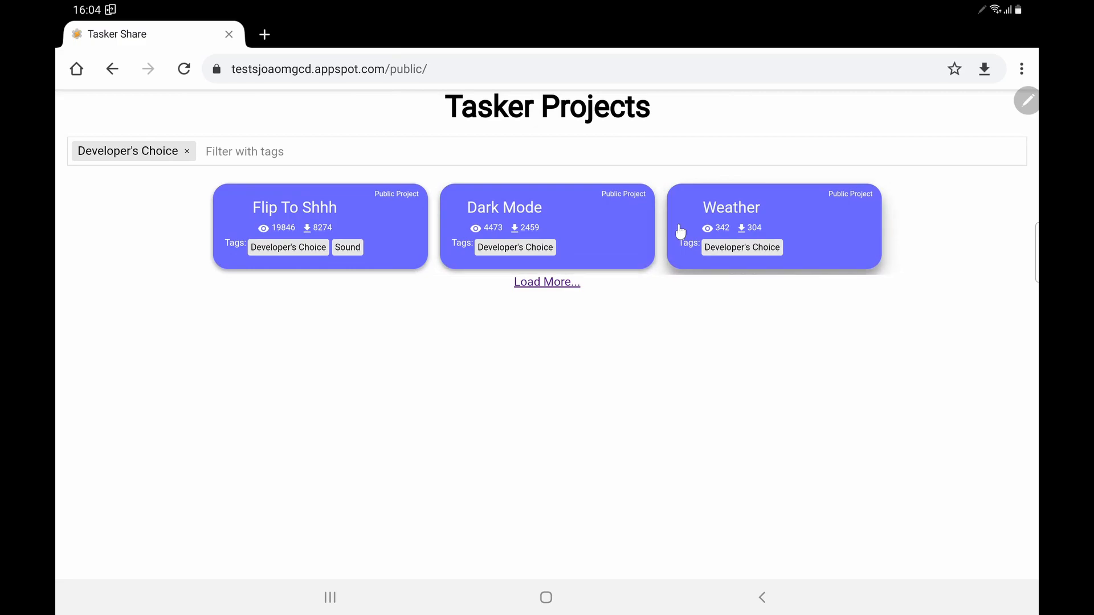
mouse_move(636, 248)
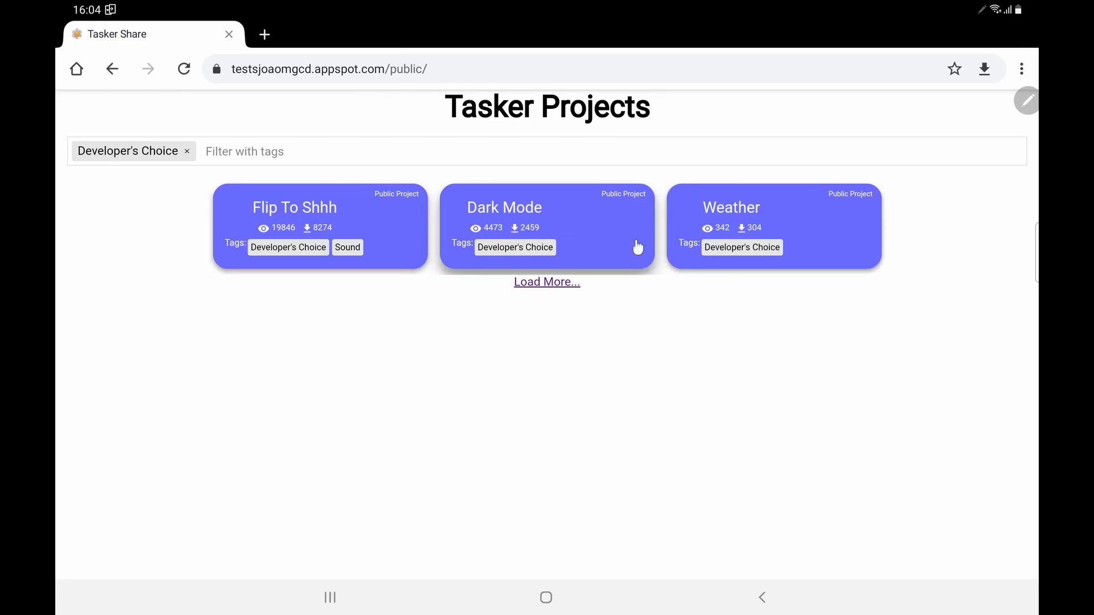
Replace the Developer's Choice tag filter with the Sound tag
left_click(244, 151)
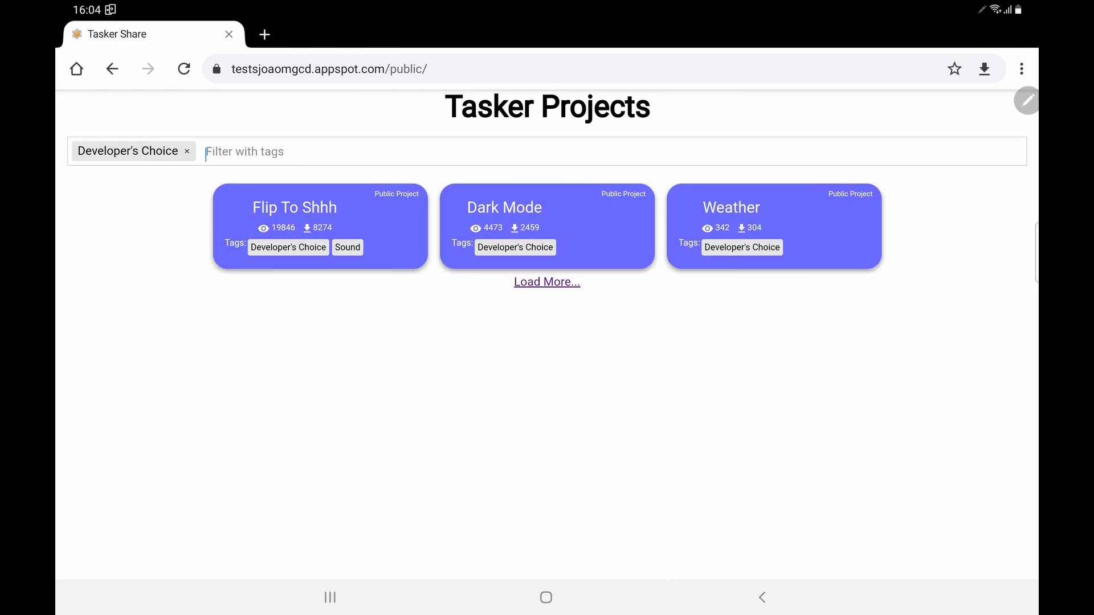
left_click(187, 150)
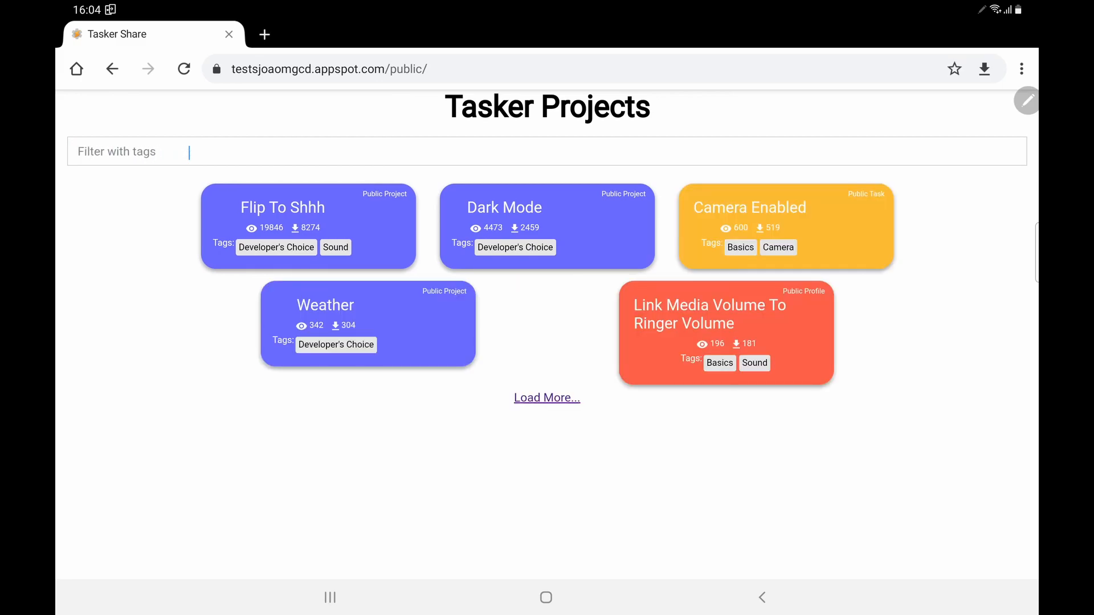
mouse_move(746, 342)
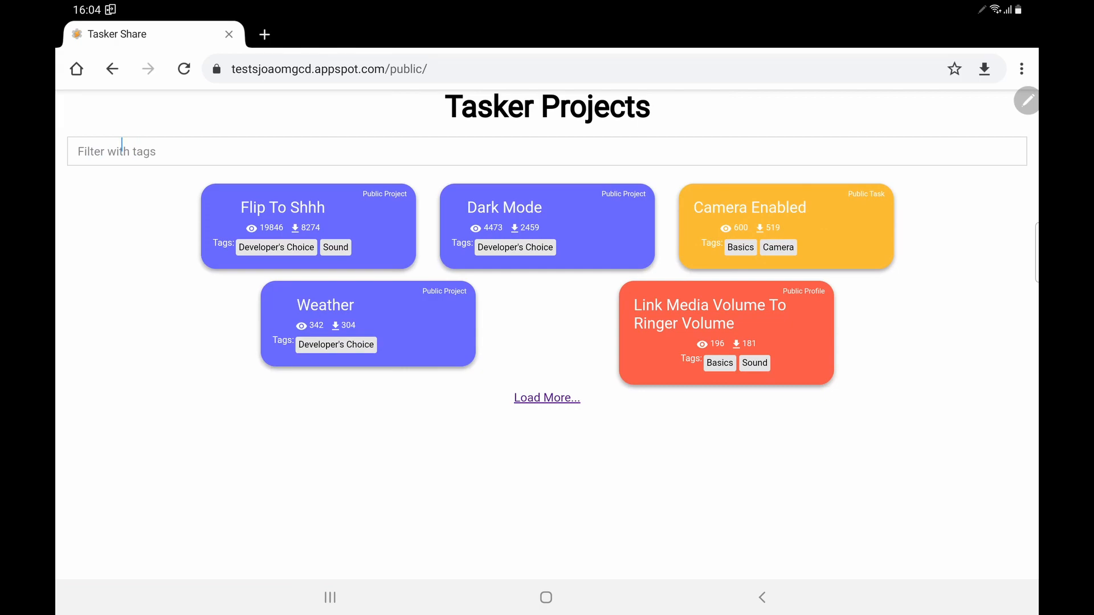
mouse_move(575, 211)
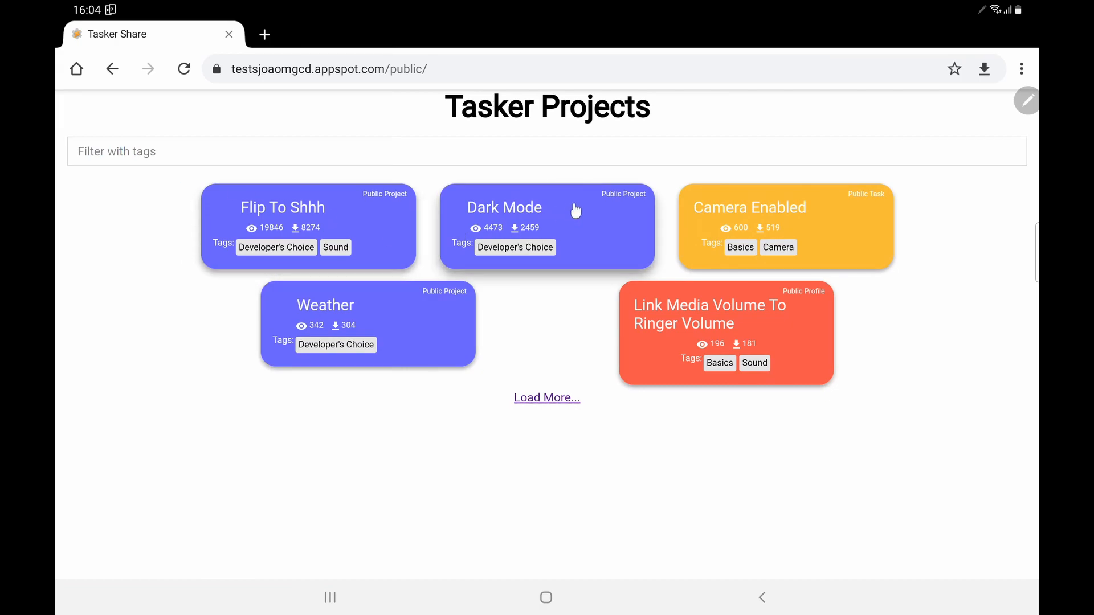
mouse_move(323, 223)
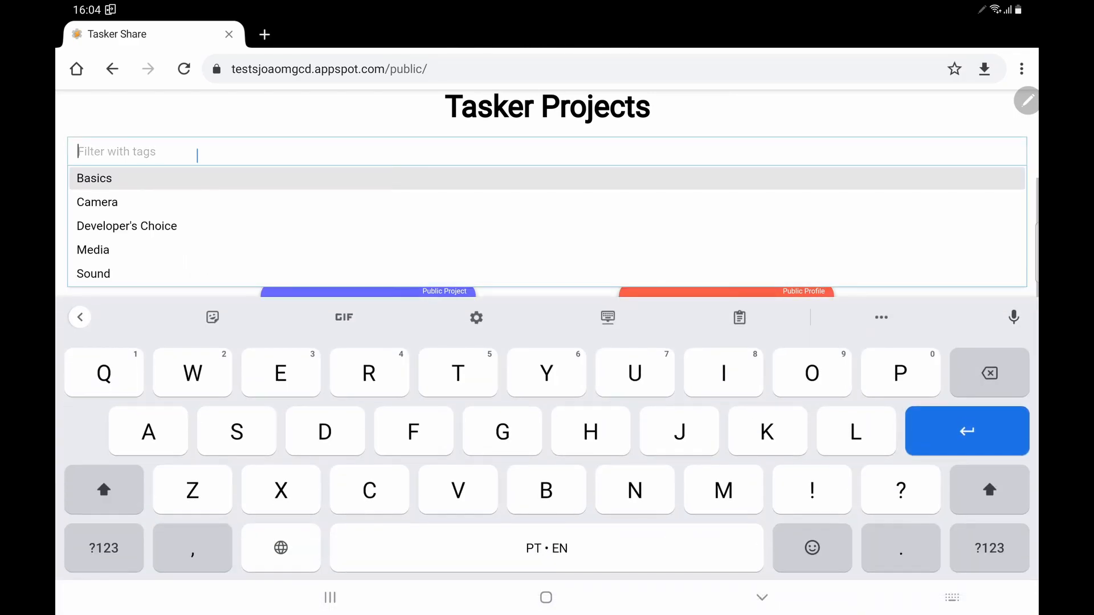
mouse_move(202, 237)
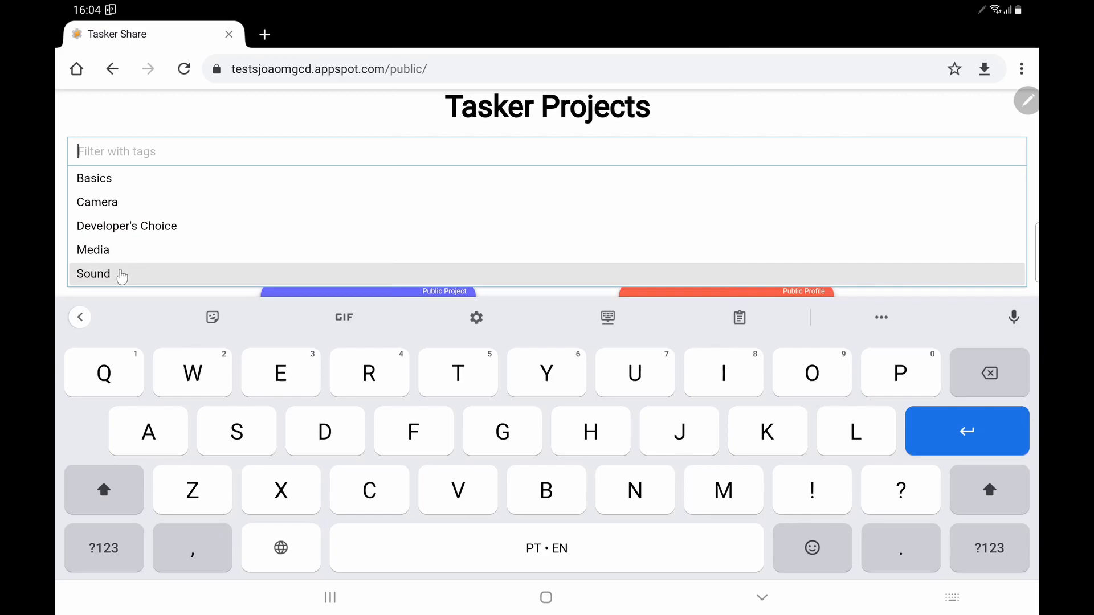
left_click(93, 274)
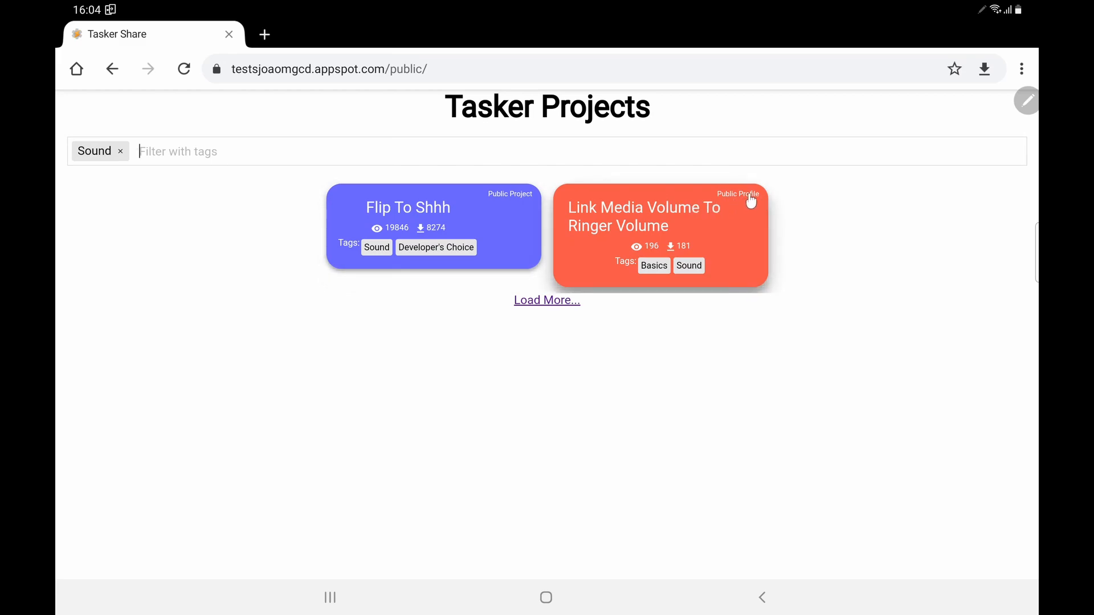
mouse_move(640, 229)
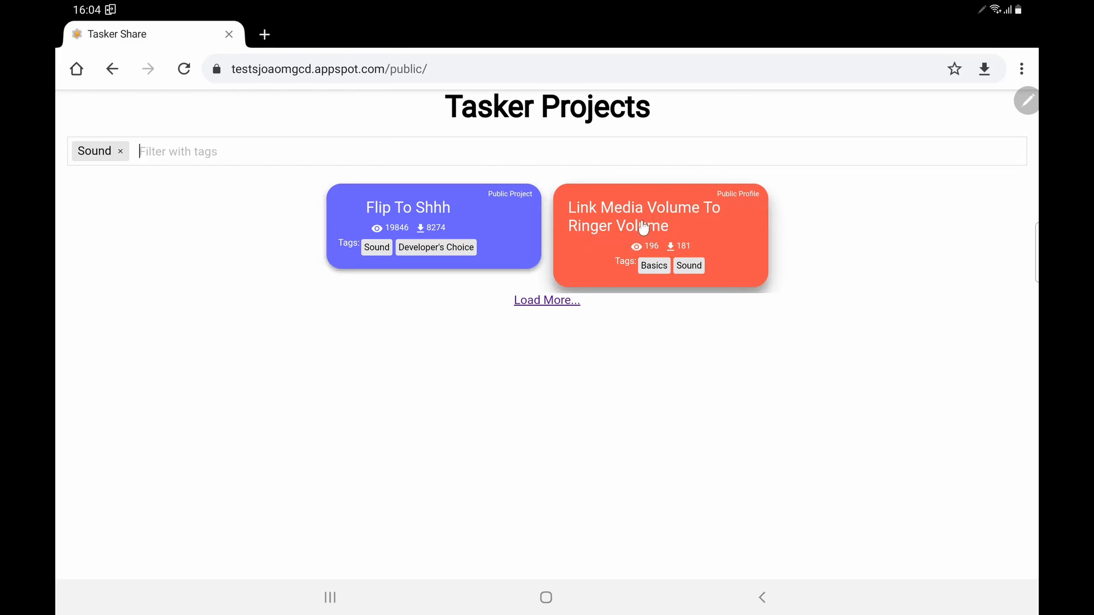
mouse_move(634, 229)
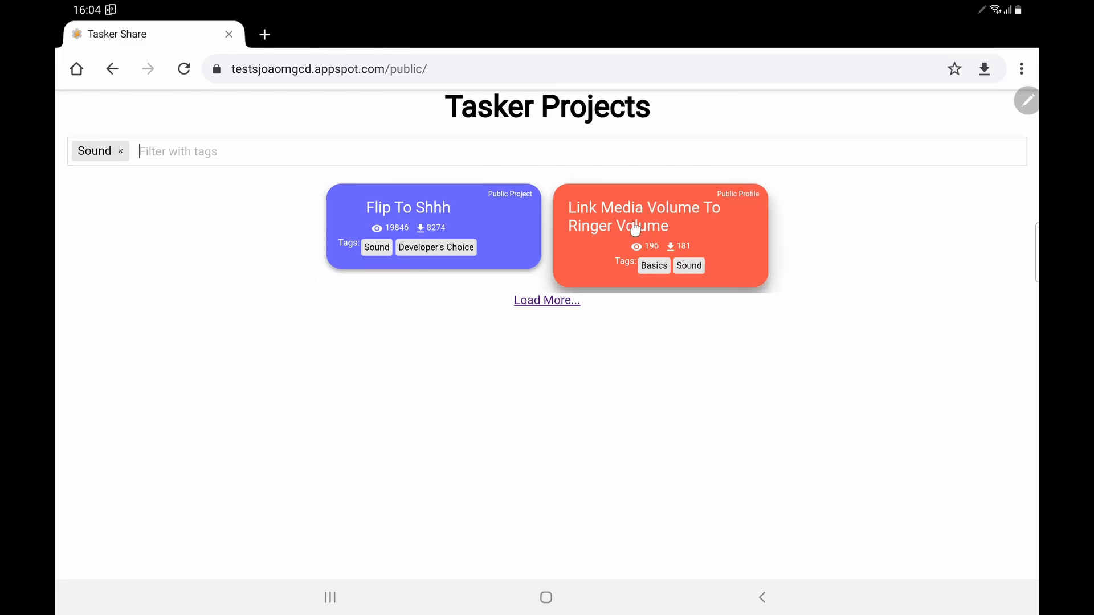
Preview the Link Media Volume To Ringer Volume share, then import and enable it
left_click(642, 216)
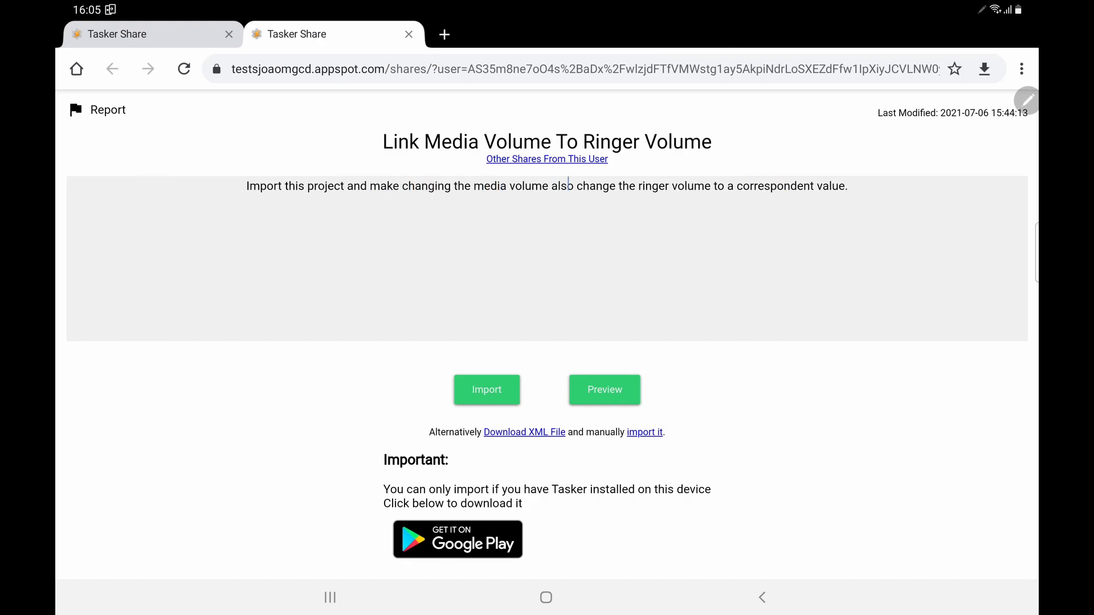
mouse_move(604, 389)
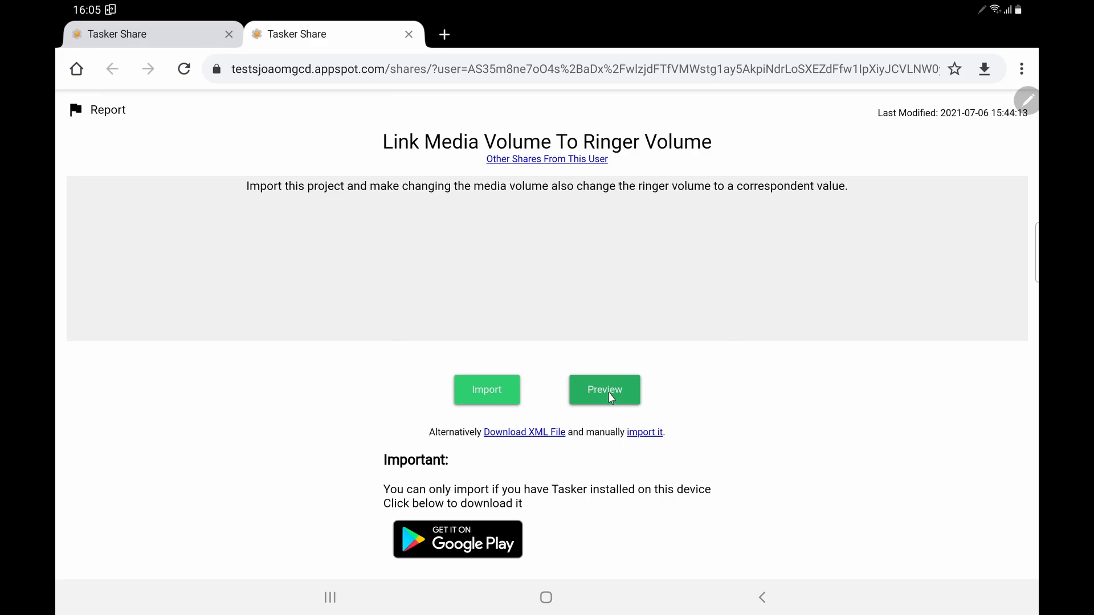
left_click(604, 389)
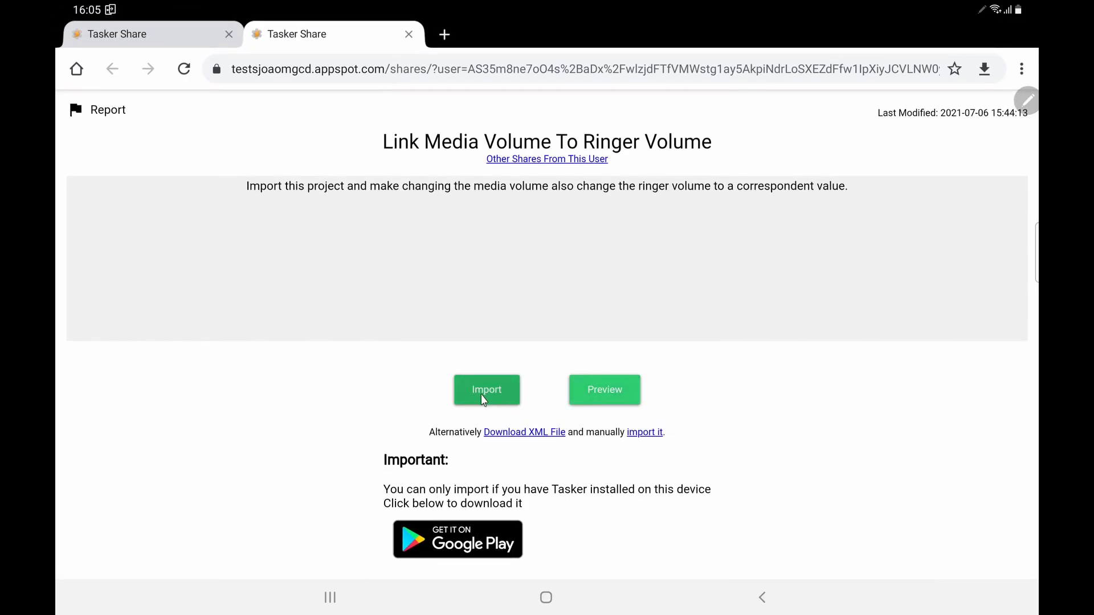
mouse_move(514, 435)
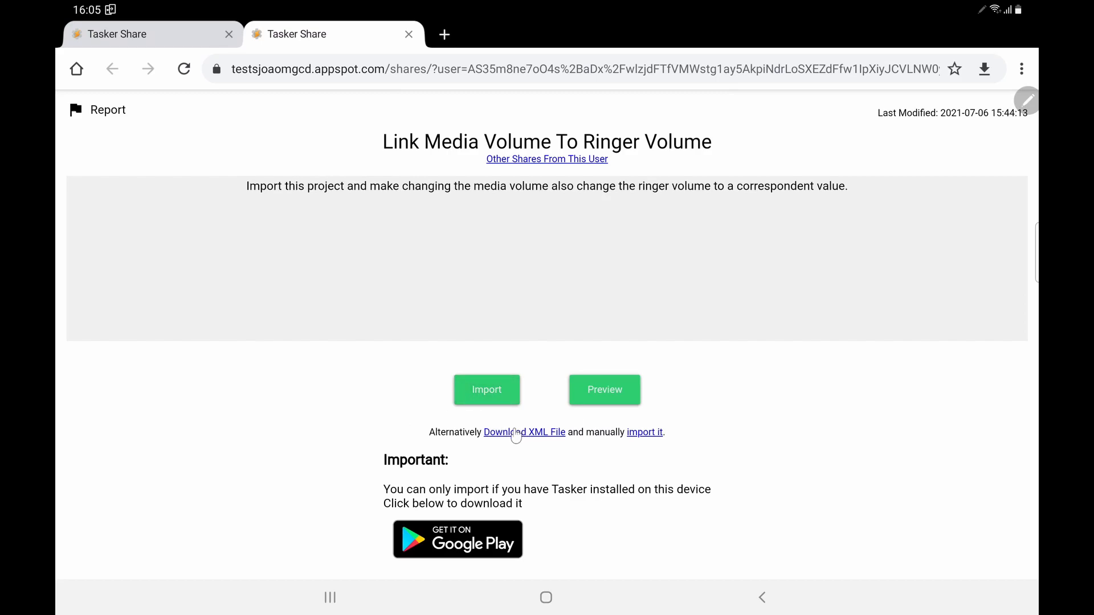
mouse_move(547, 440)
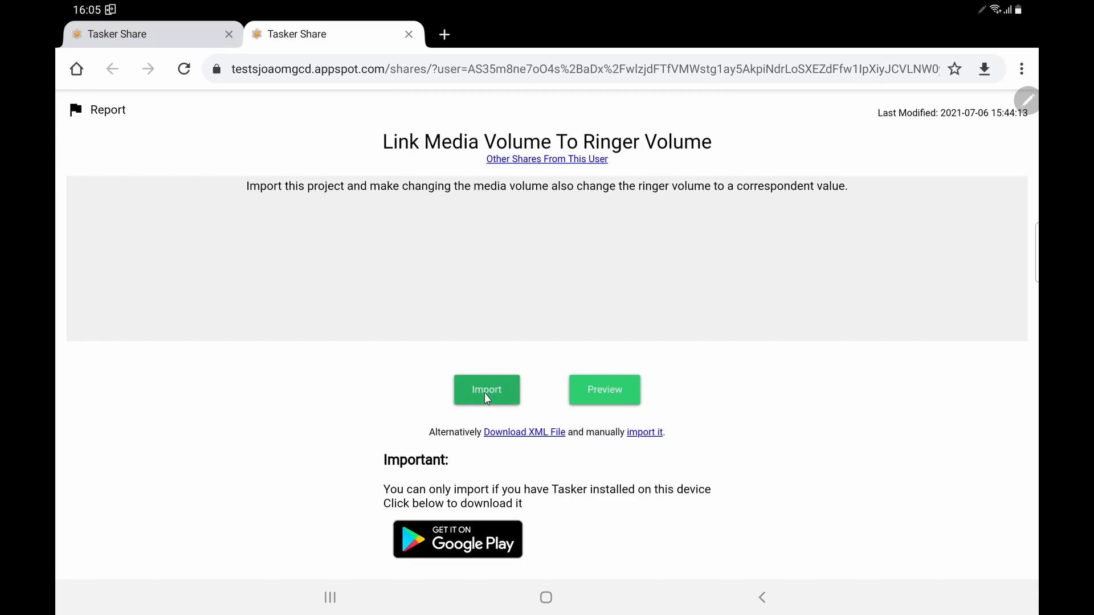
left_click(485, 389)
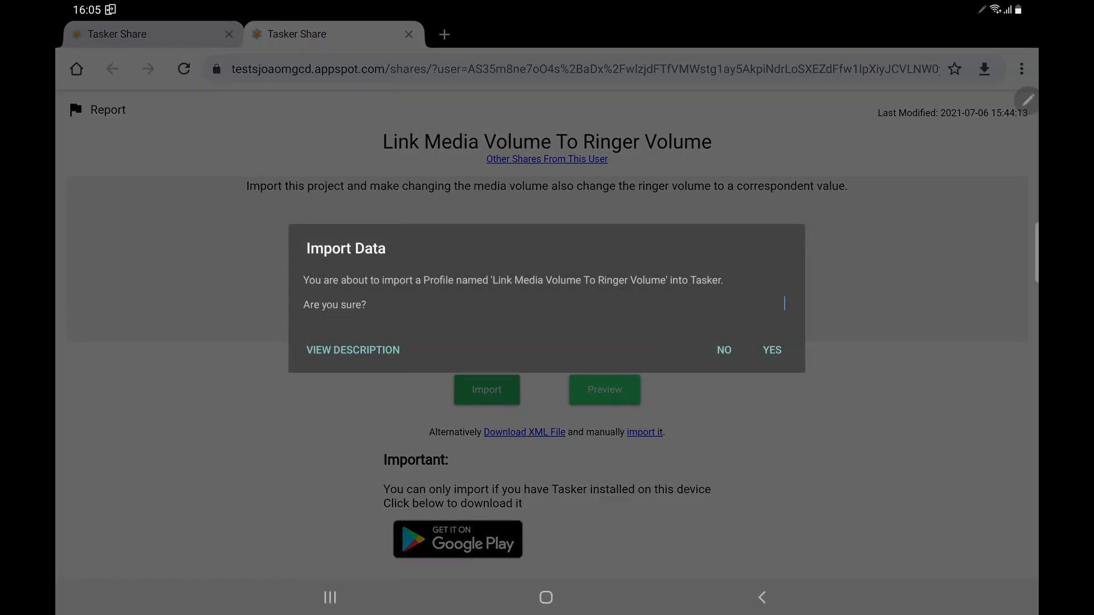
left_click(771, 350)
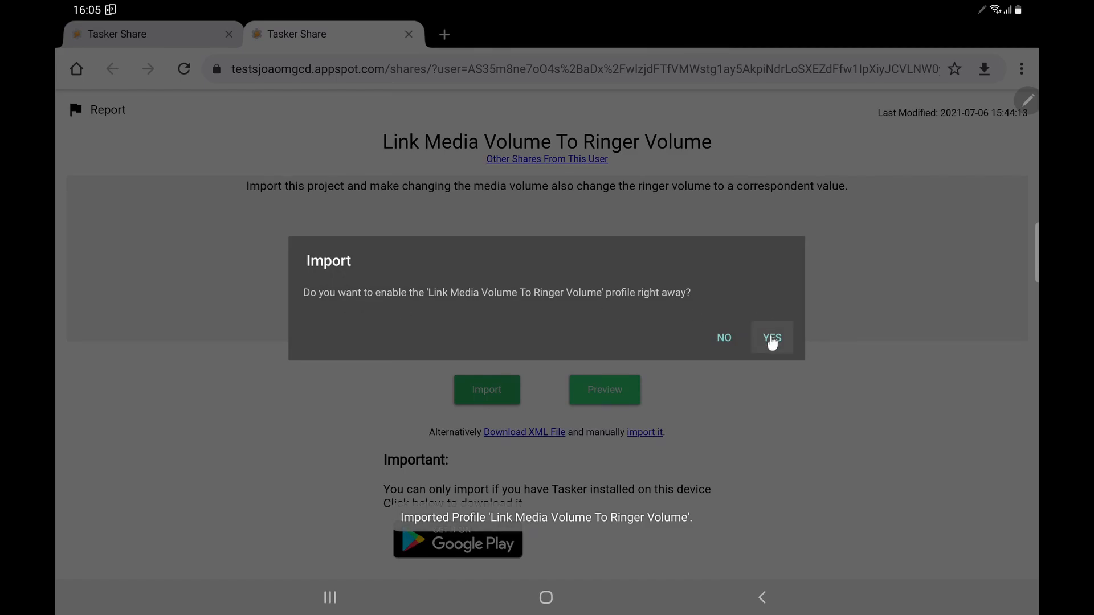
left_click(771, 338)
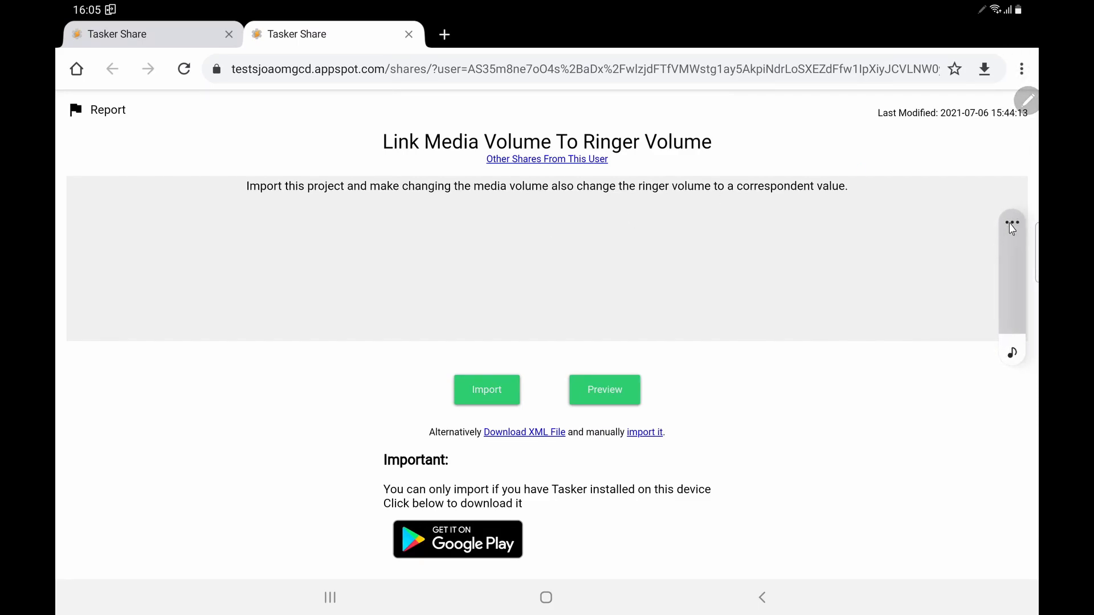
Expand Android's volume panel to view all levels, then dismiss it
left_click(1010, 227)
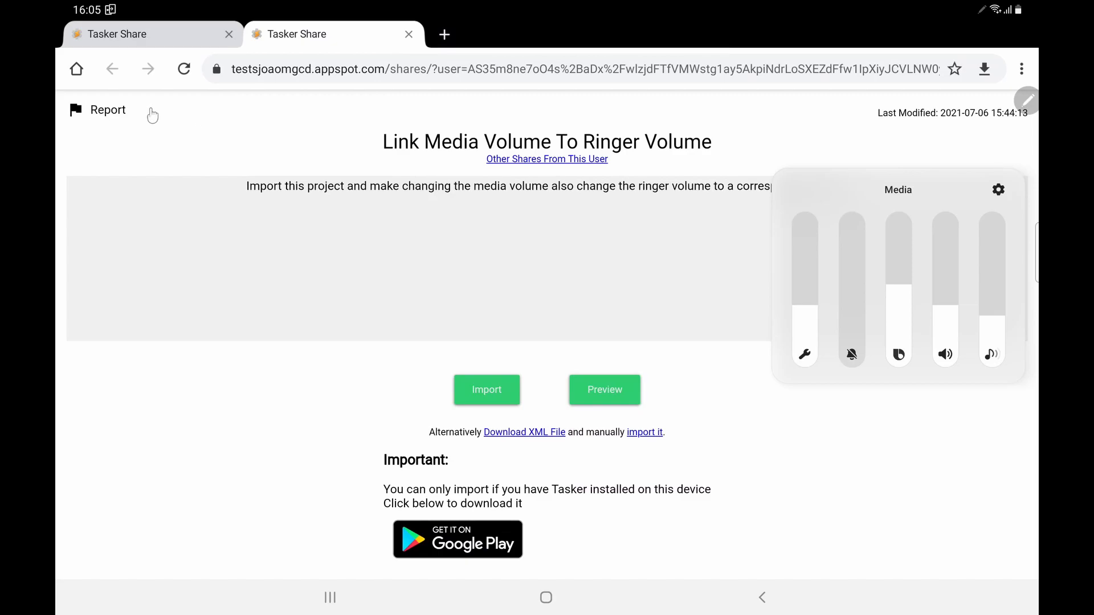
left_click(407, 35)
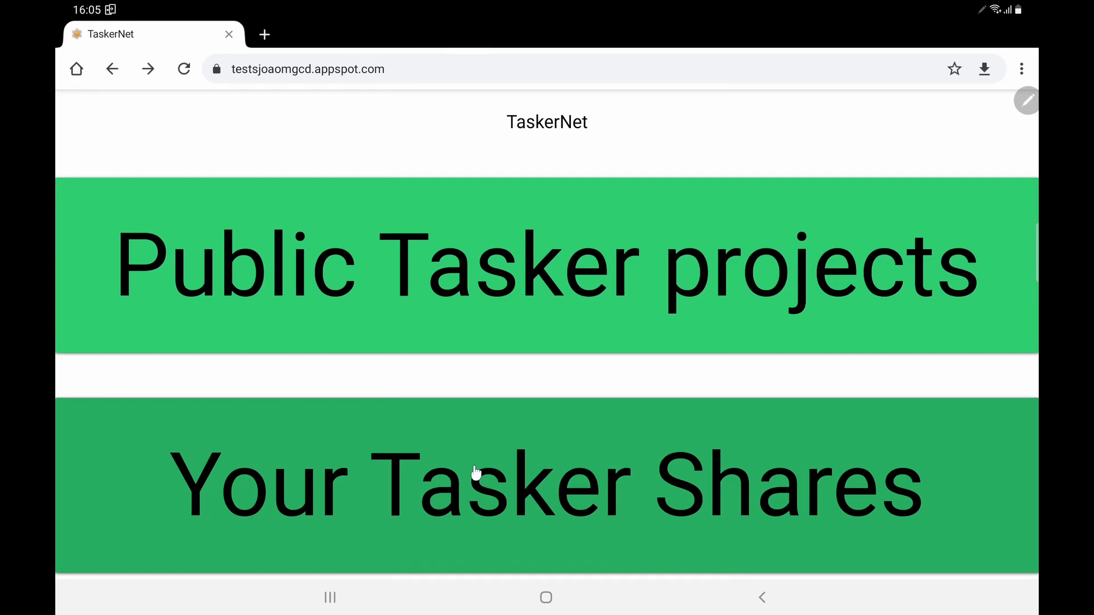
Open Your Tasker Shares, sign in with Google, and scroll the shares grid
left_click(546, 482)
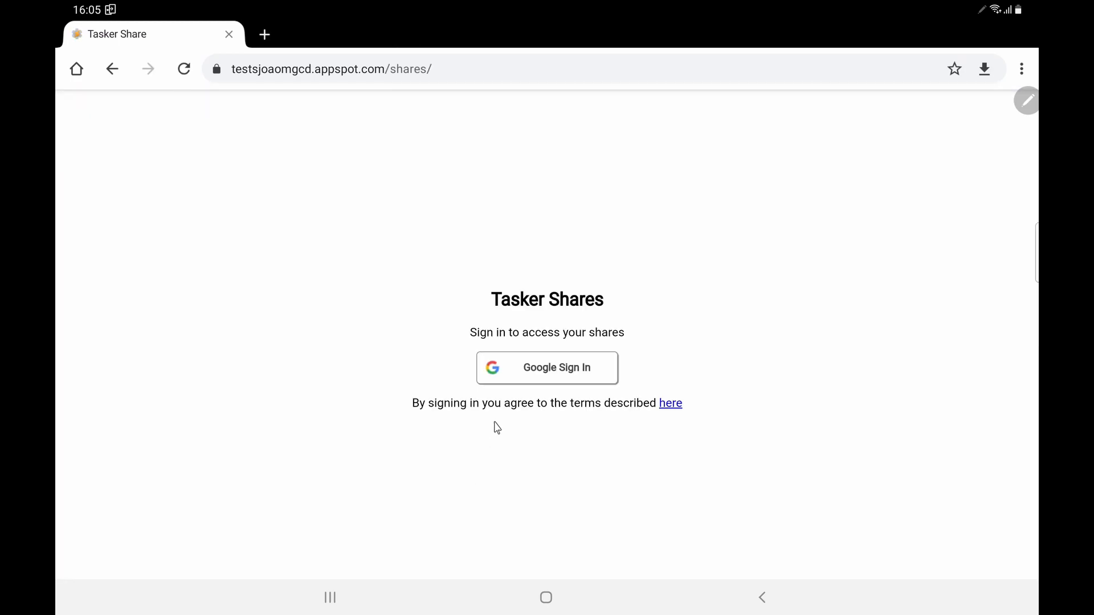
left_click(546, 367)
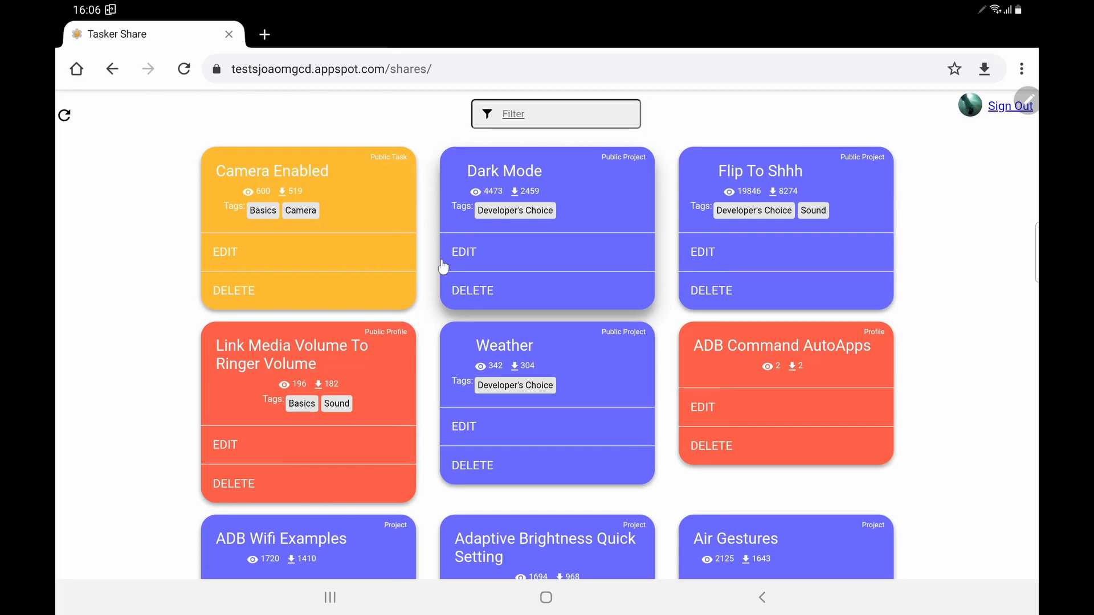
scroll("down", 3)
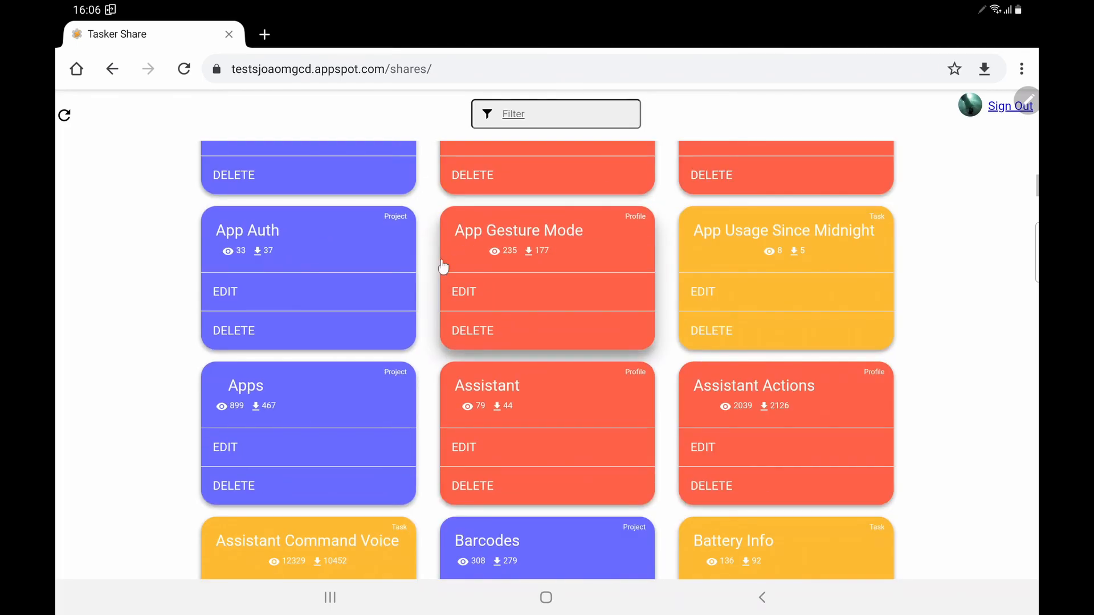
scroll("down", 3)
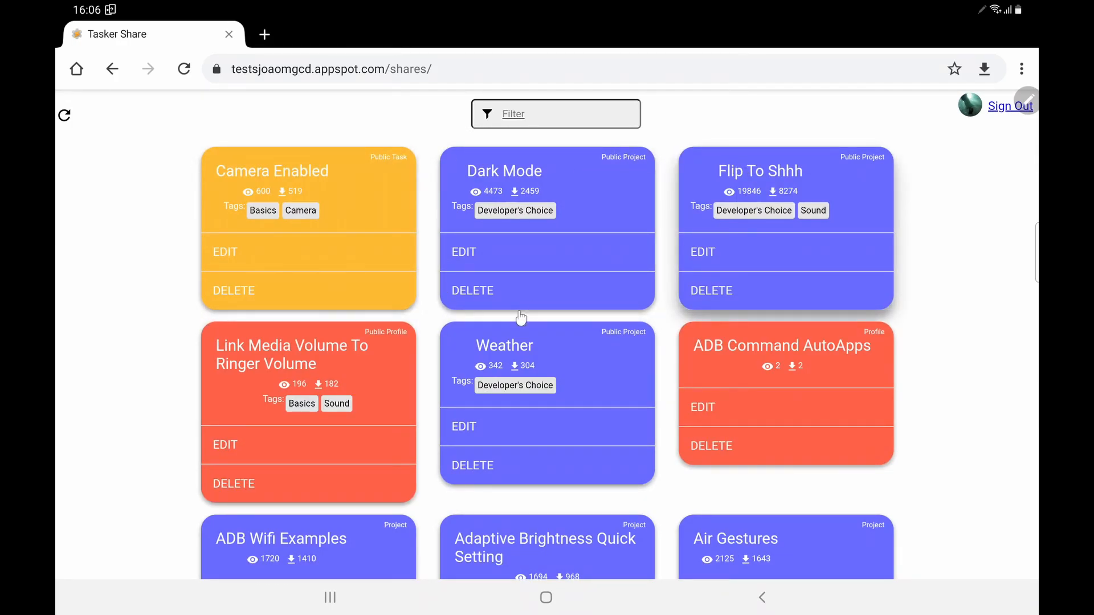
mouse_move(225, 253)
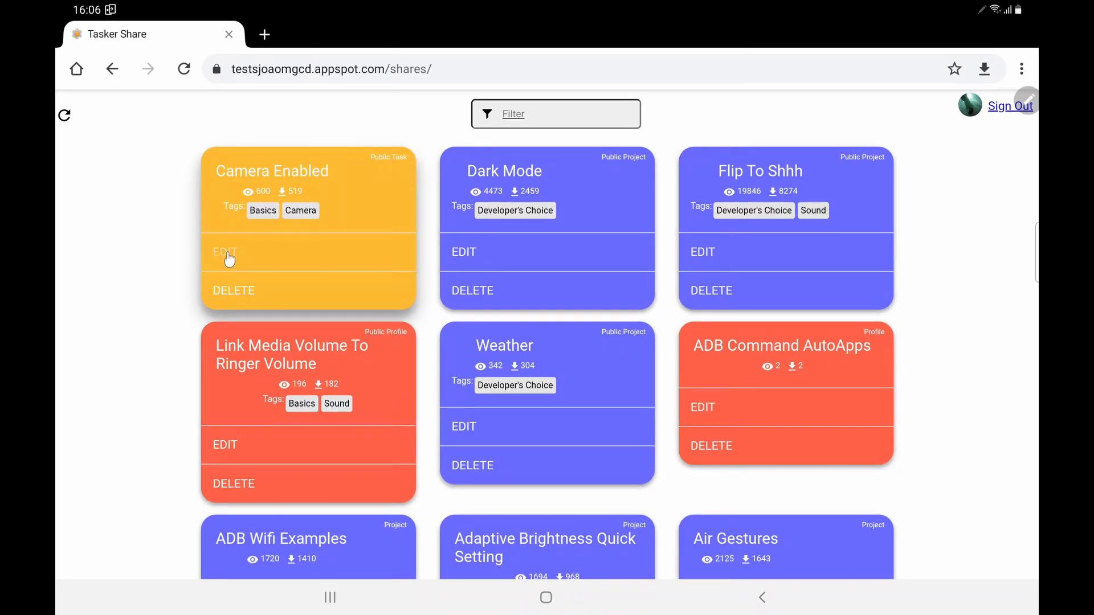
Edit Camera Enabled: append "It's great!" to the description and add the Sound tag
left_click(225, 252)
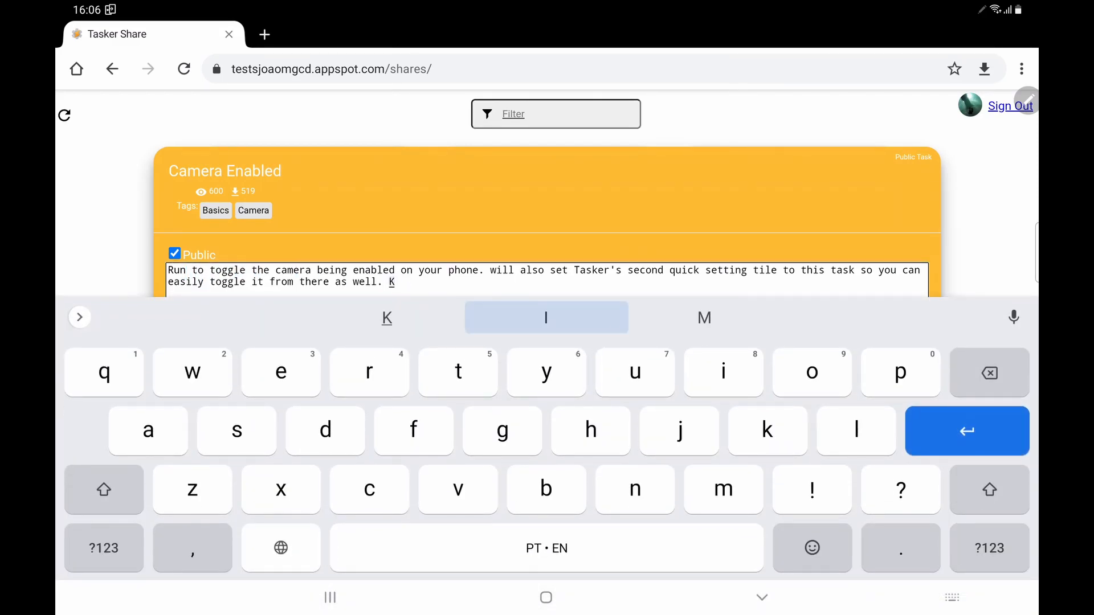
type("ts")
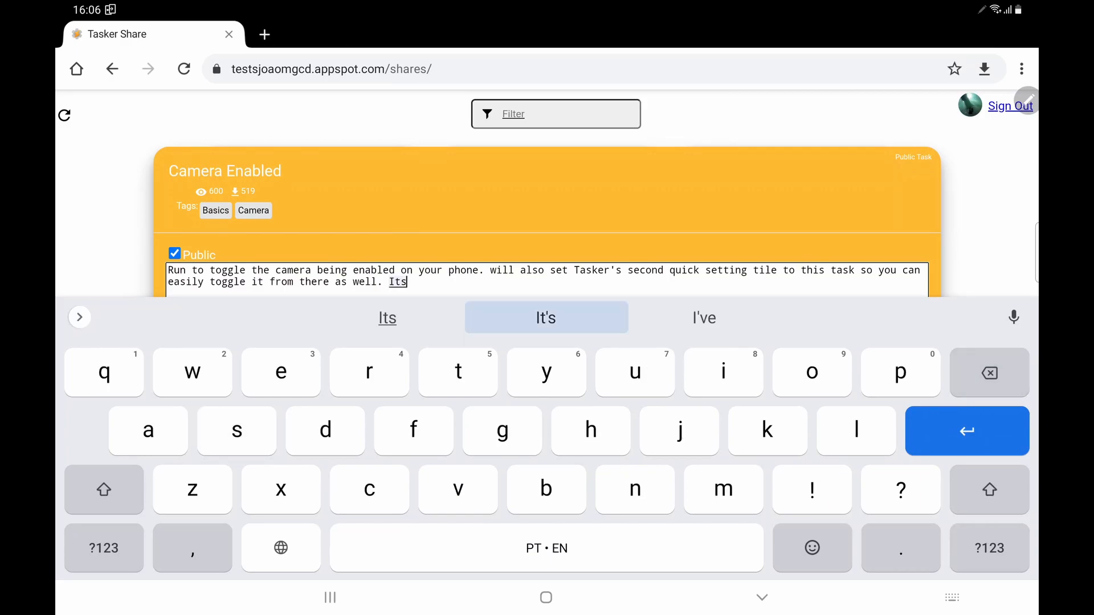
type("great!")
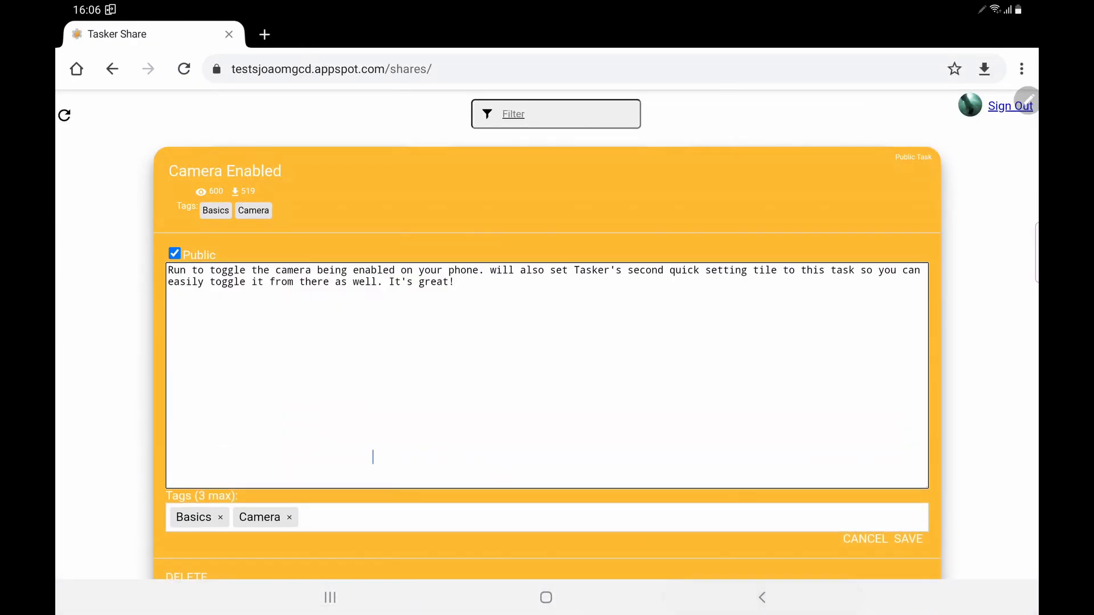
left_click(373, 457)
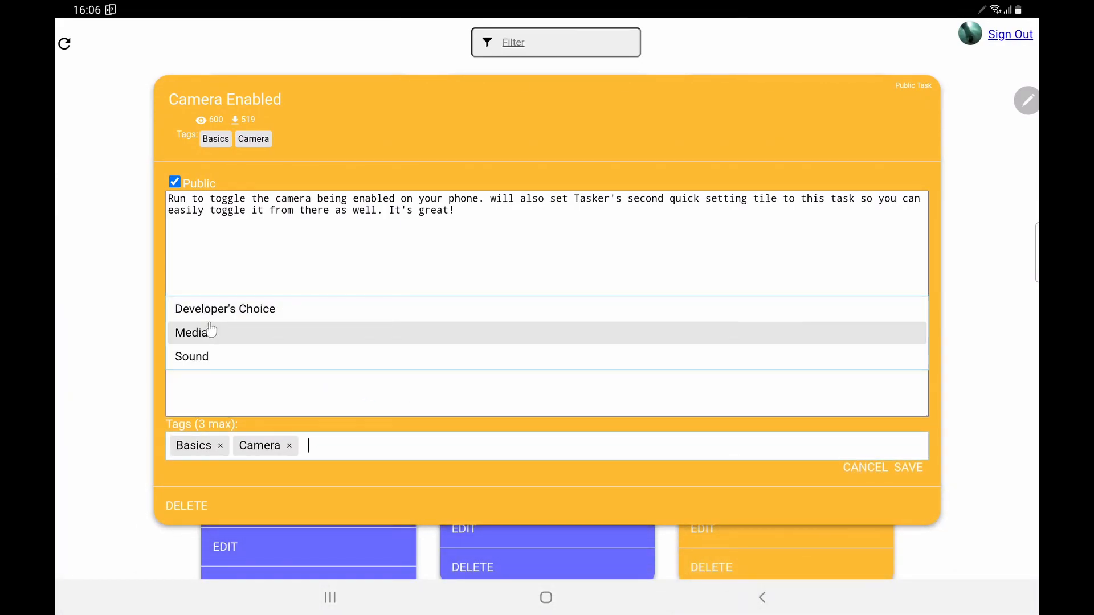
mouse_move(196, 357)
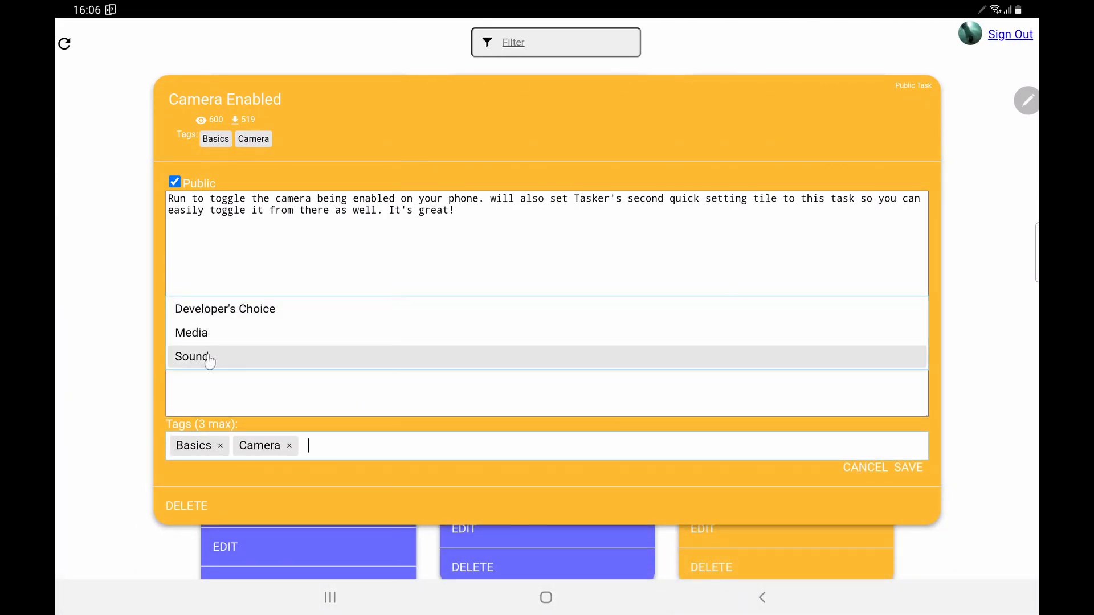
left_click(190, 357)
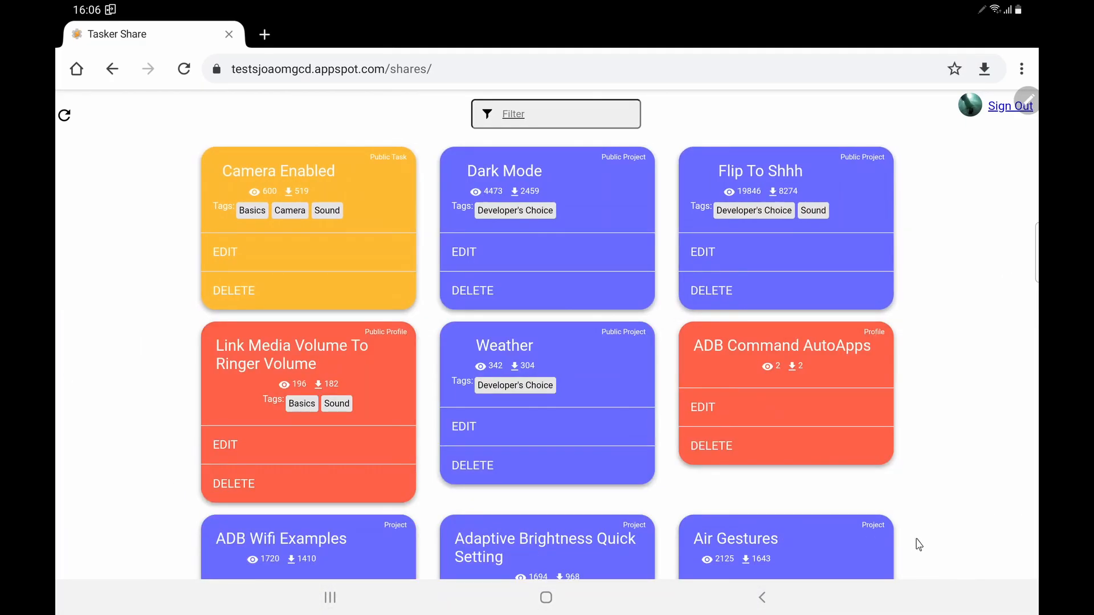
Check Camera Enabled's Sound tag on the public projects page, then return to your shares
left_click(393, 68)
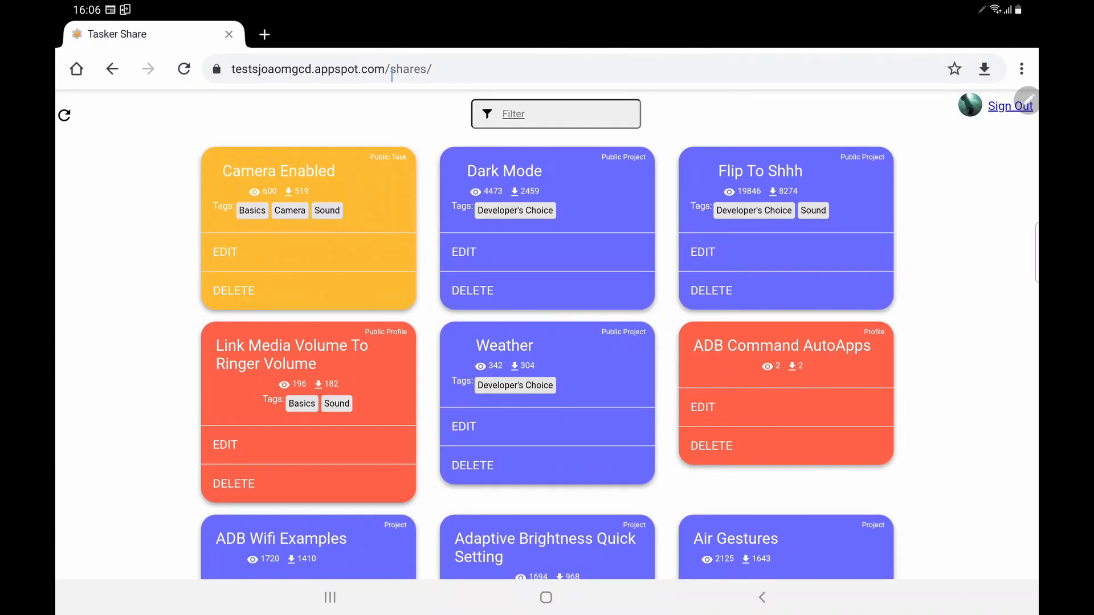
left_click(264, 34)
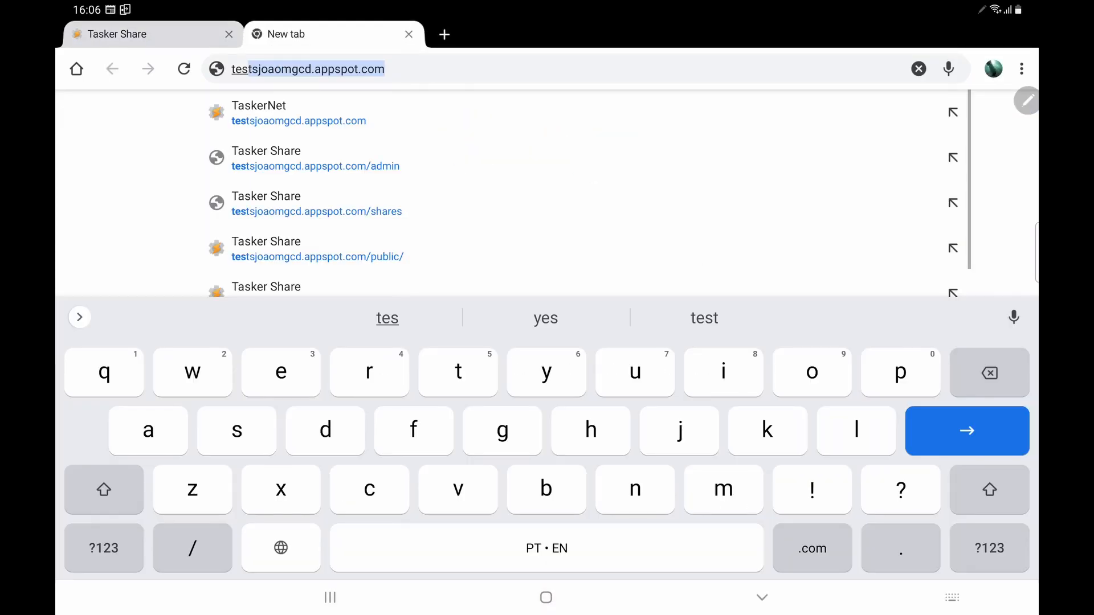
left_click(317, 248)
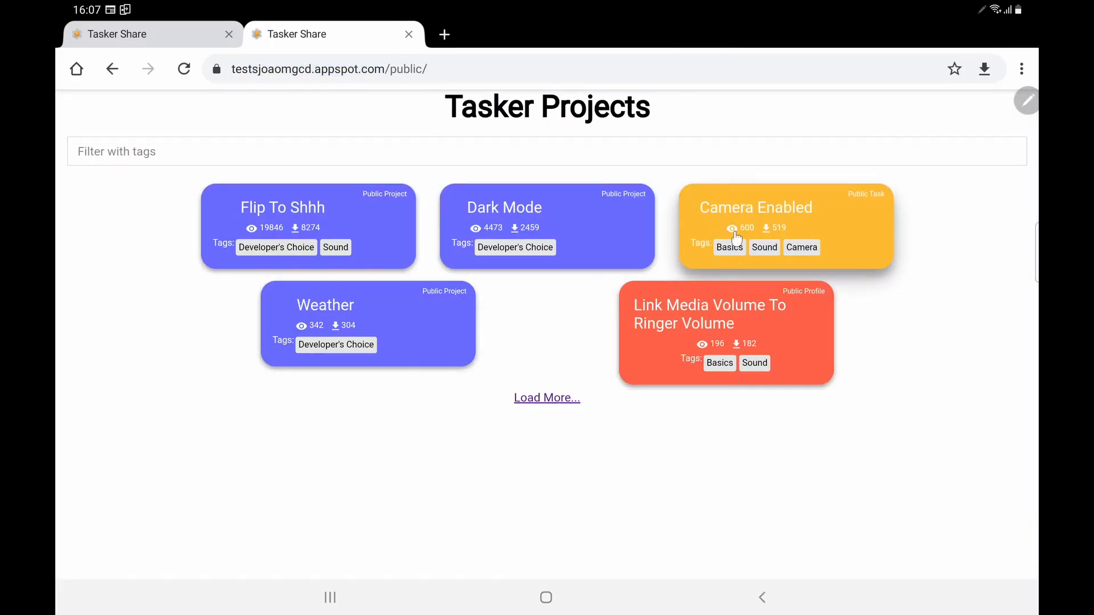
left_click(754, 207)
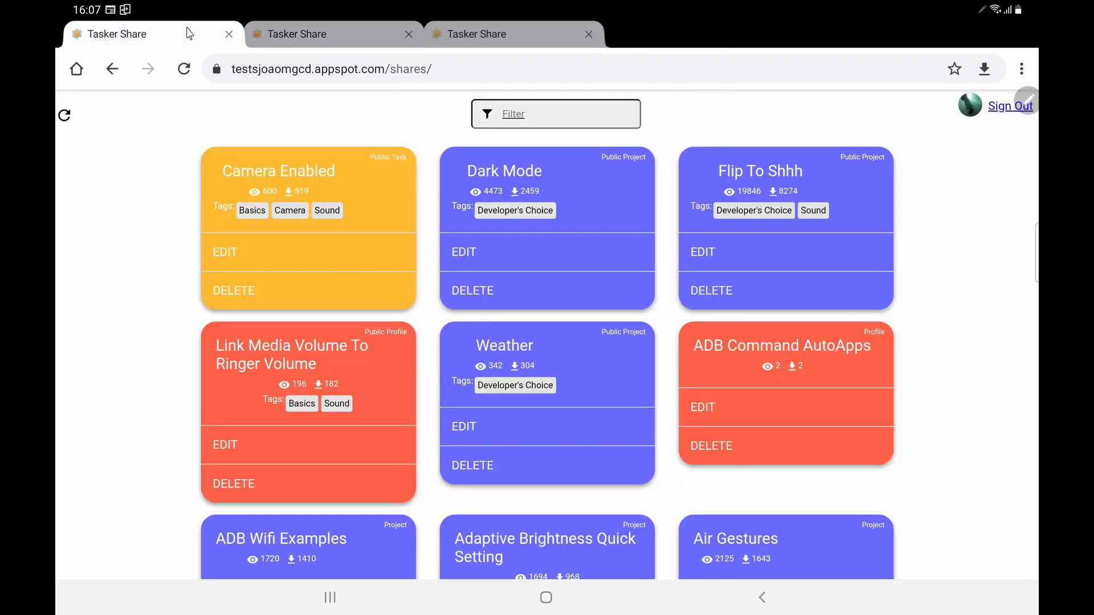
Mark the Air Gestures share Public and tag it Basics
scroll("down", 3)
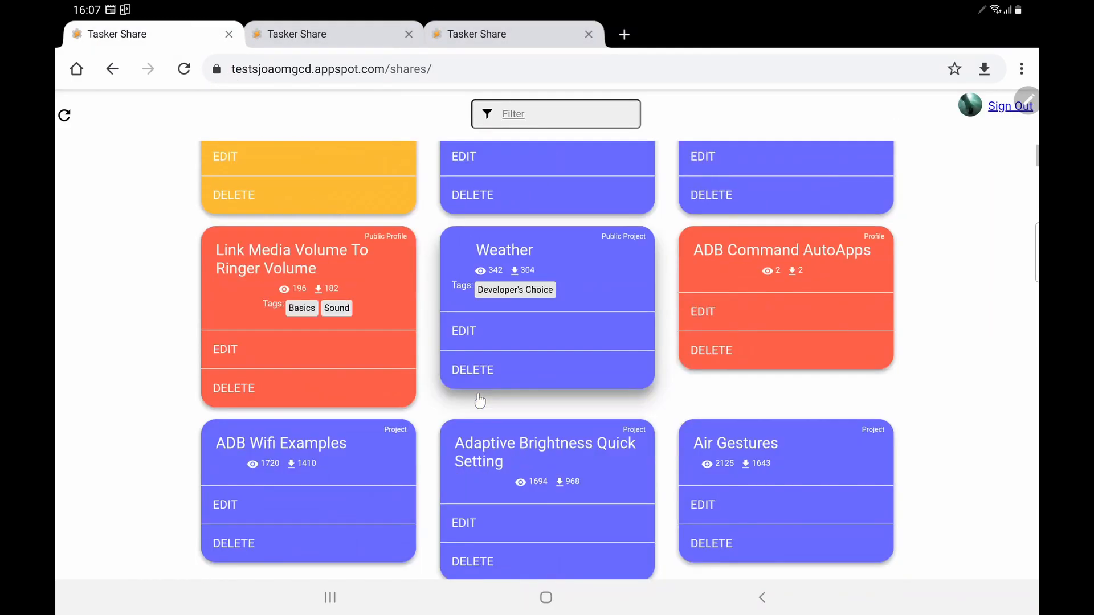
mouse_move(779, 467)
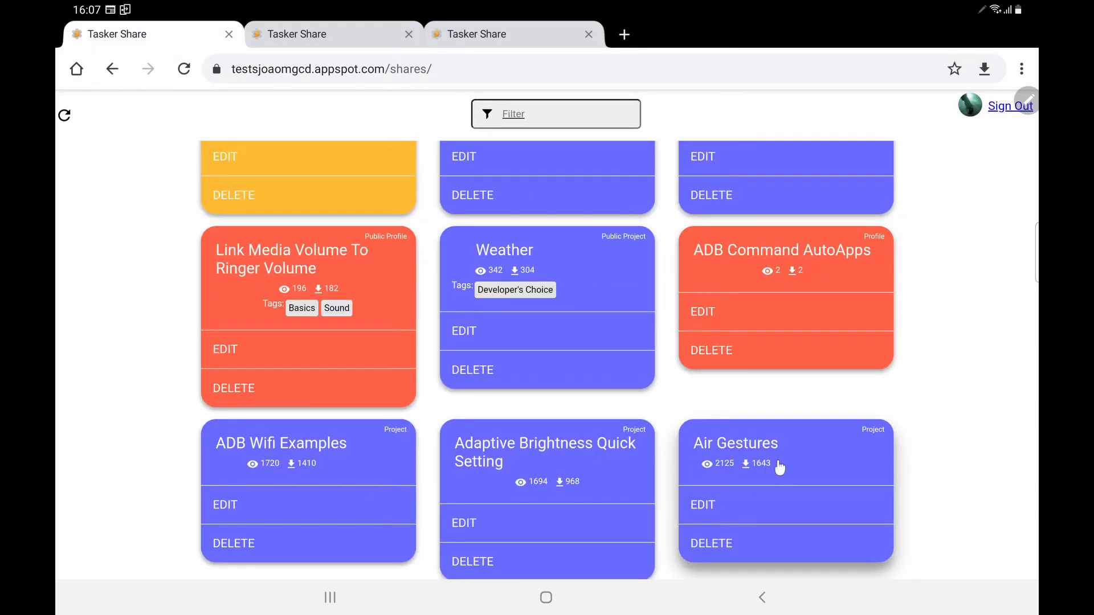
mouse_move(788, 463)
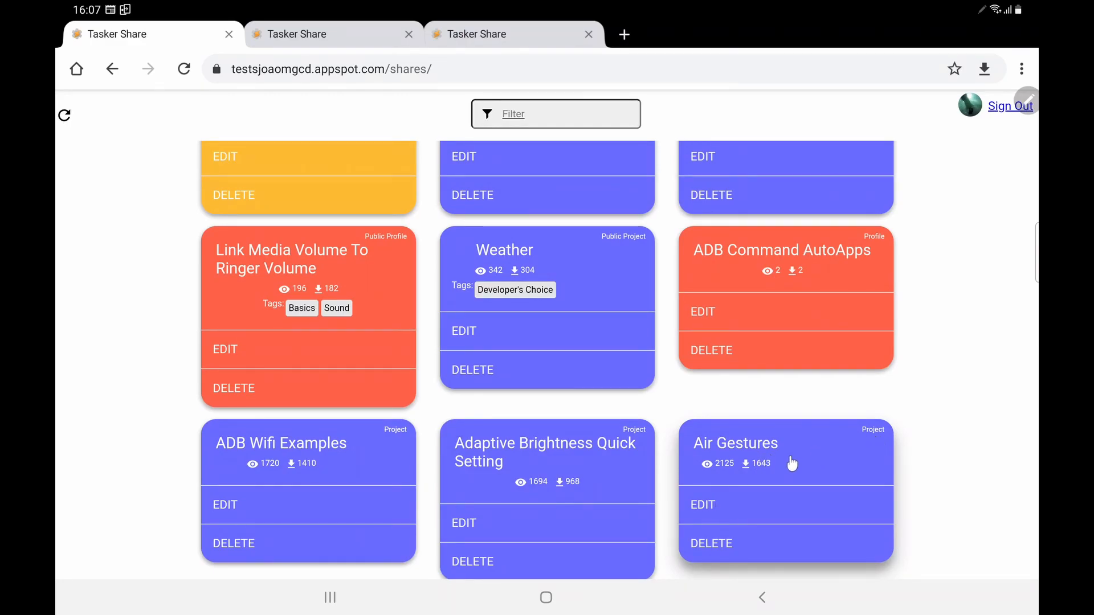
left_click(703, 505)
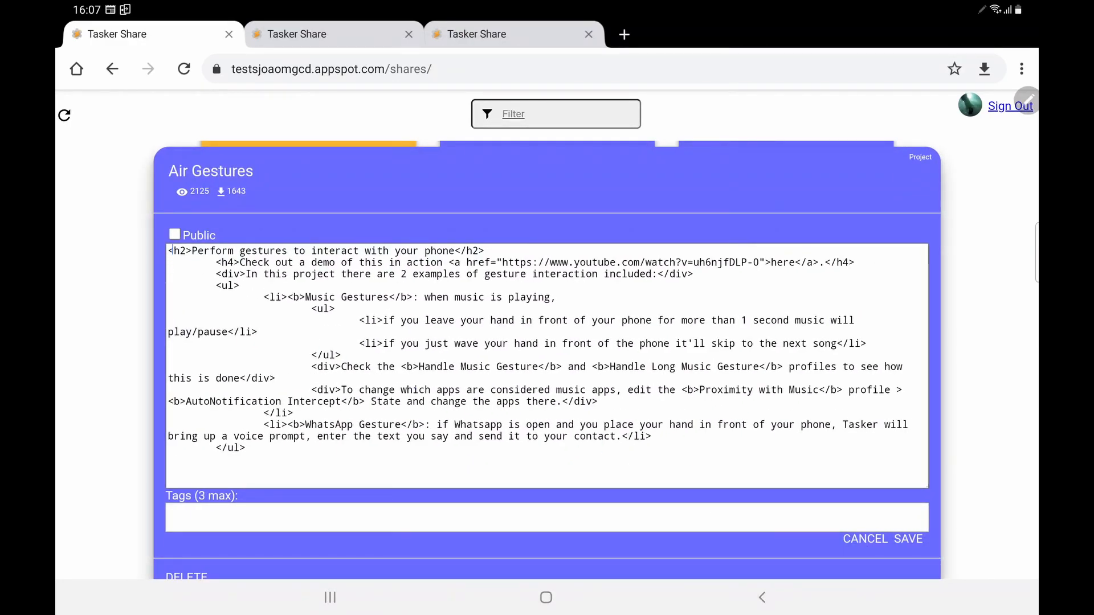
left_click(174, 234)
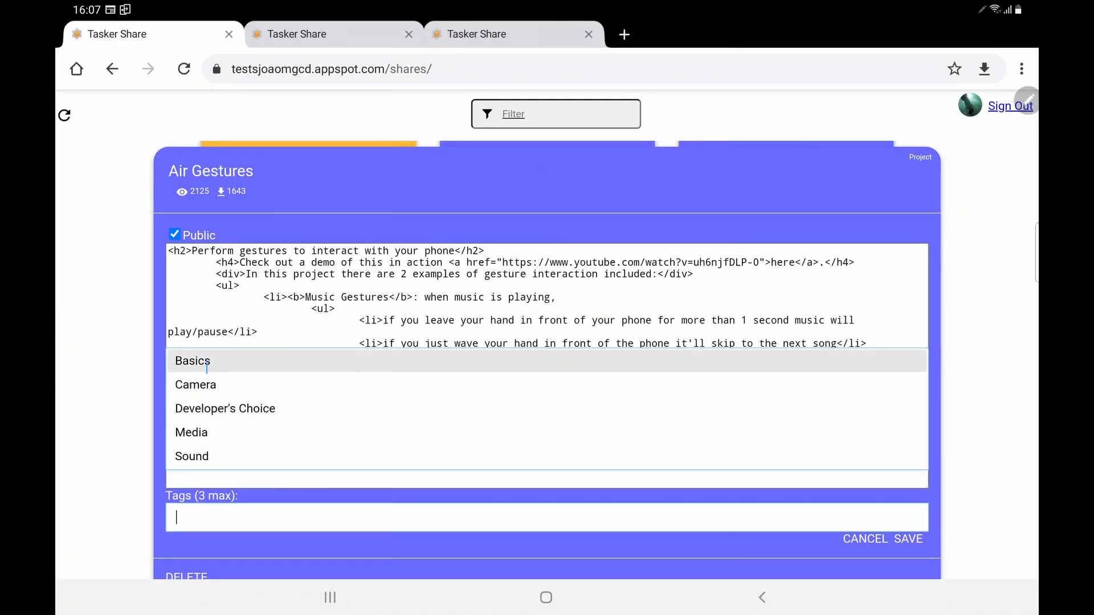
left_click(192, 360)
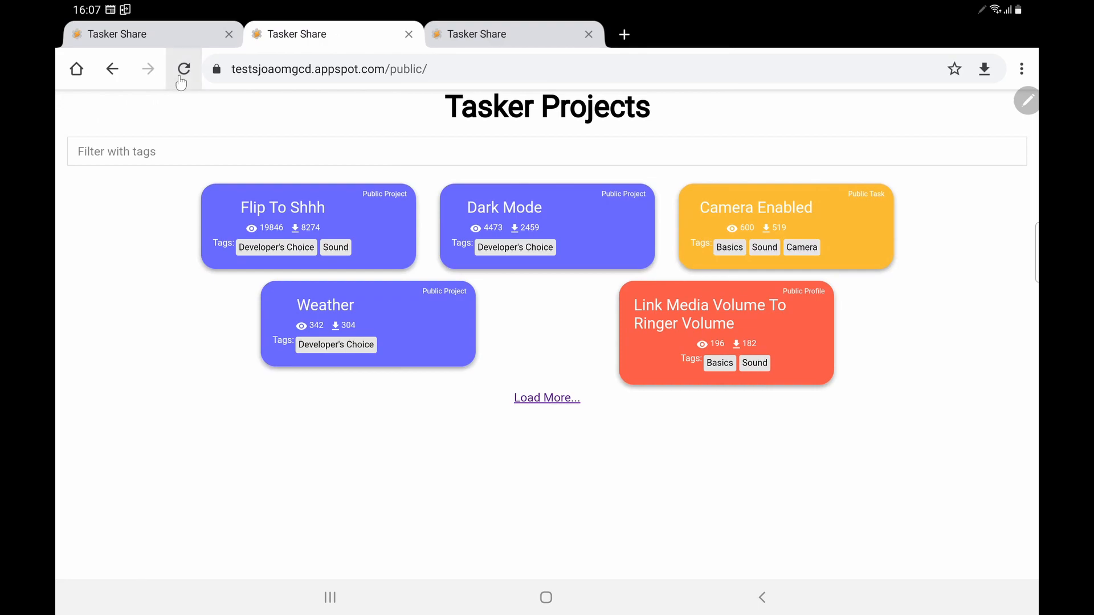
Reload the public Tasker Projects page to show Air Gestures tagged Basics
left_click(183, 68)
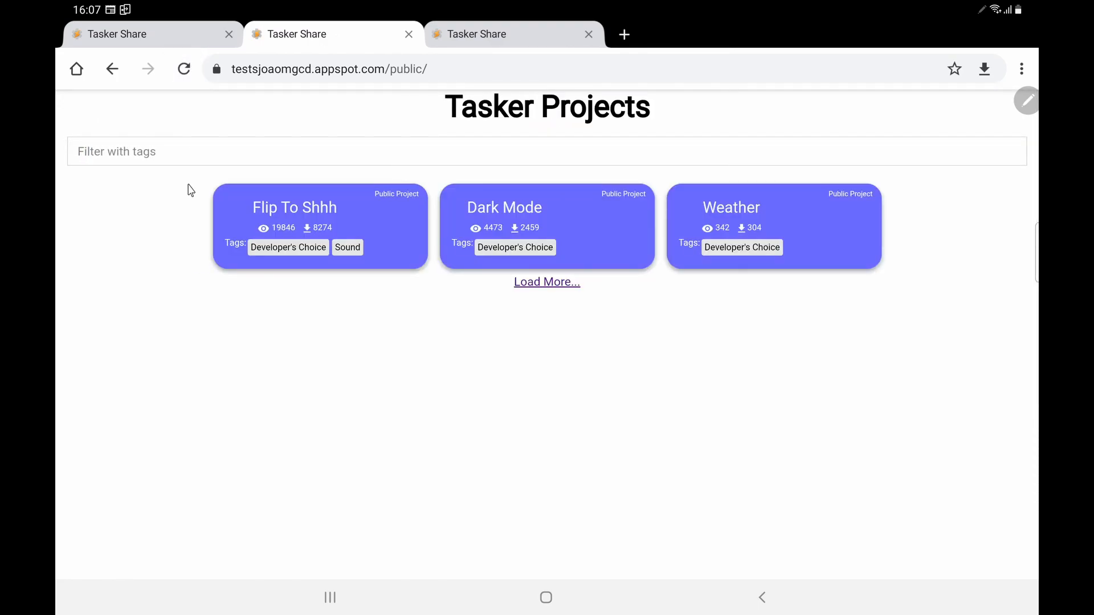
left_click(547, 282)
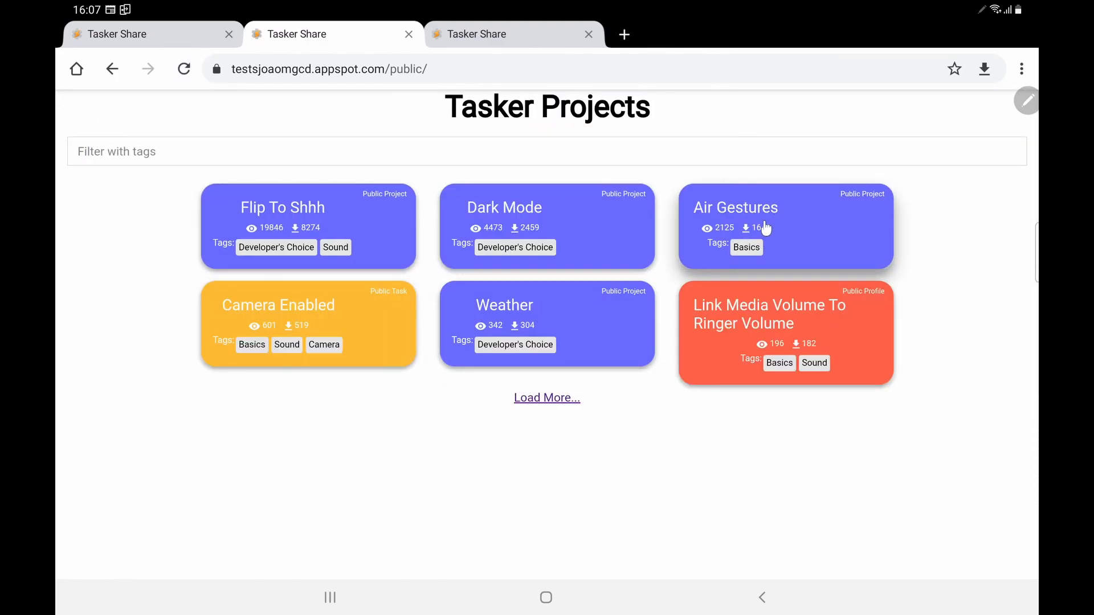